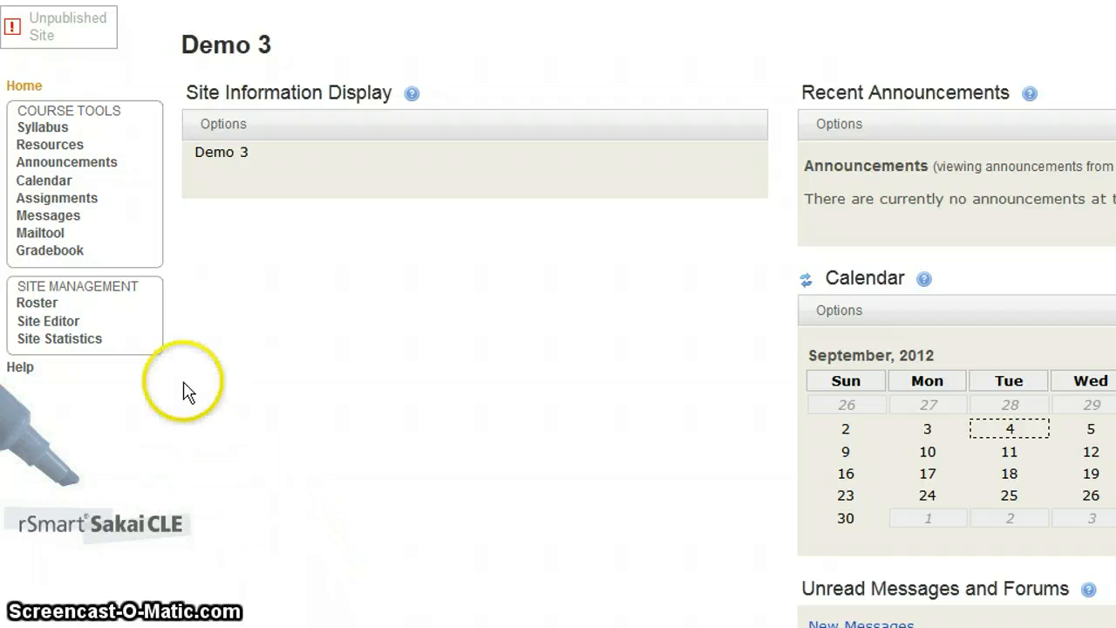
Step: Add the Discussion Forums tool to the Demo 3 site through Site Editor's Edit Tools
click(49, 321)
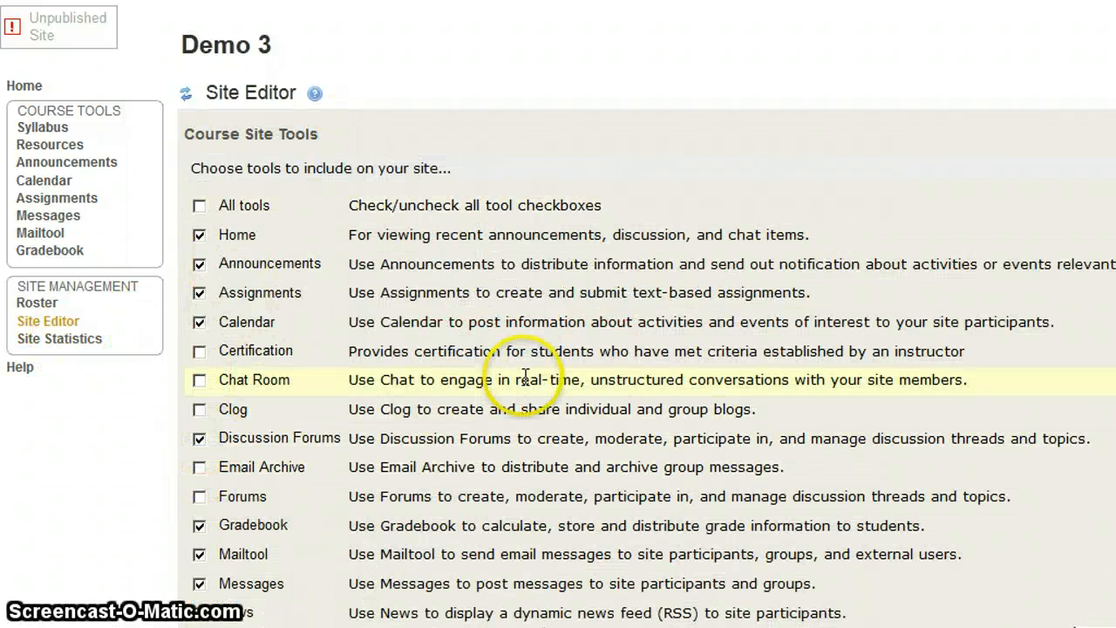
scroll(down, 3)
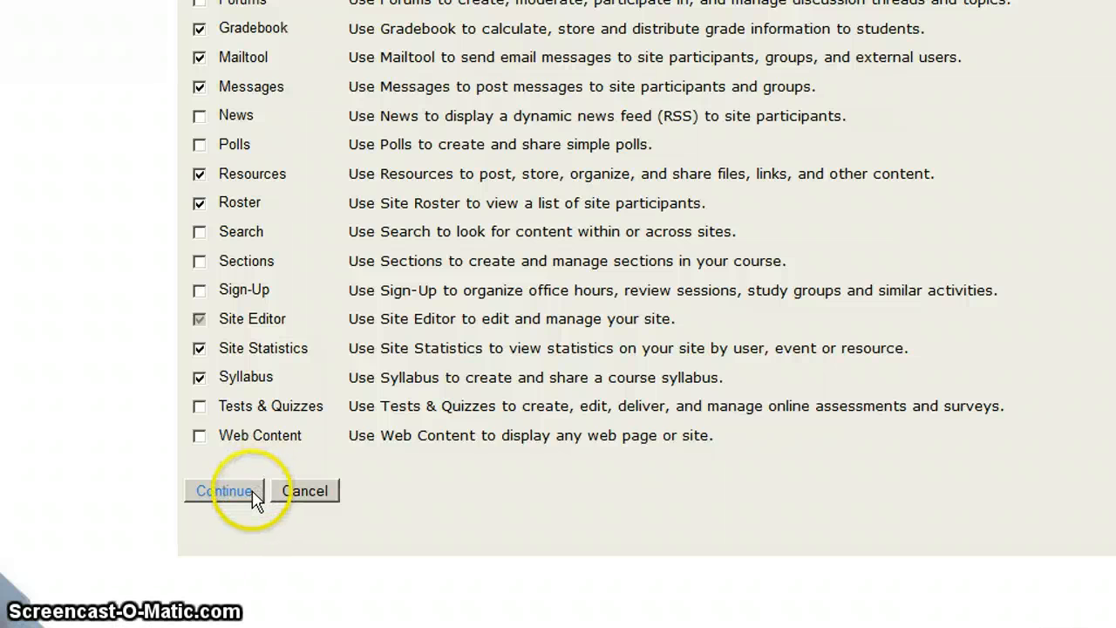
click(223, 490)
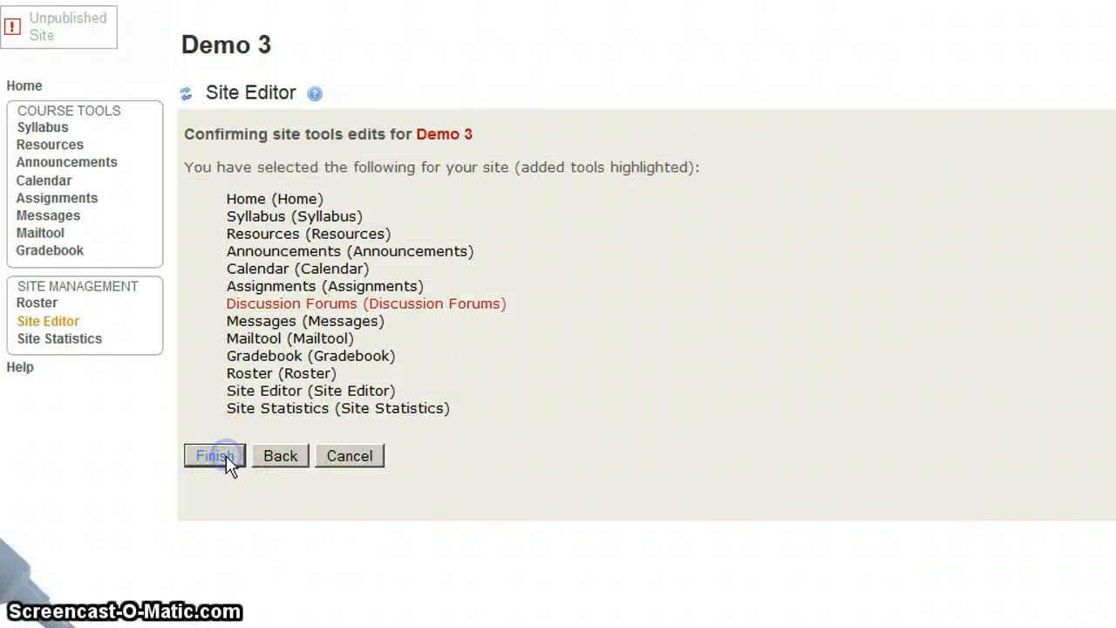
click(215, 455)
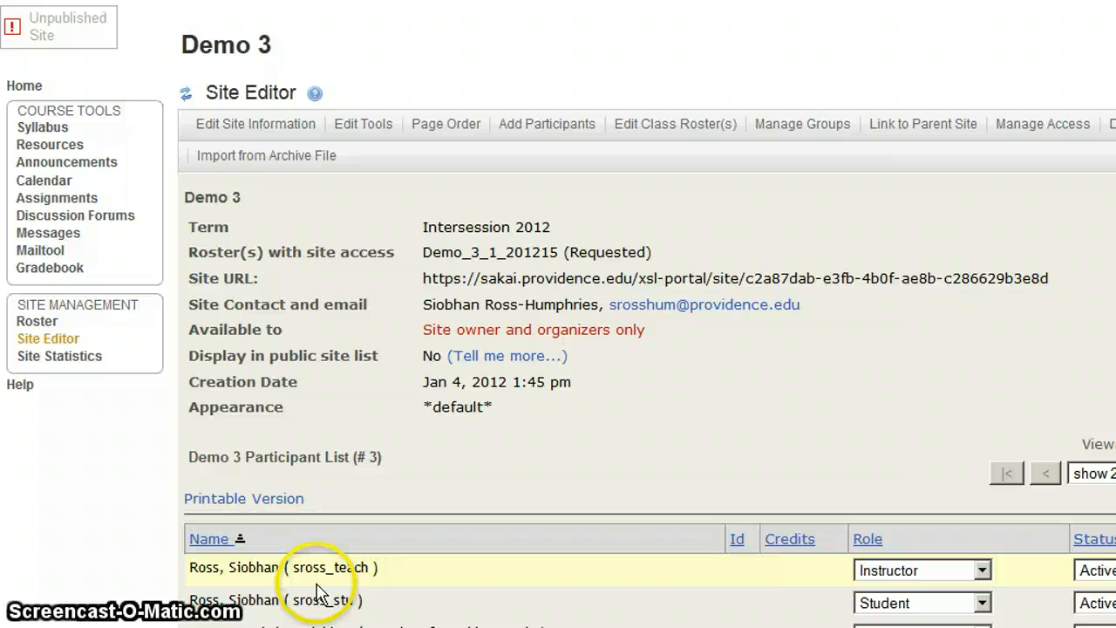
mouse_move(178, 305)
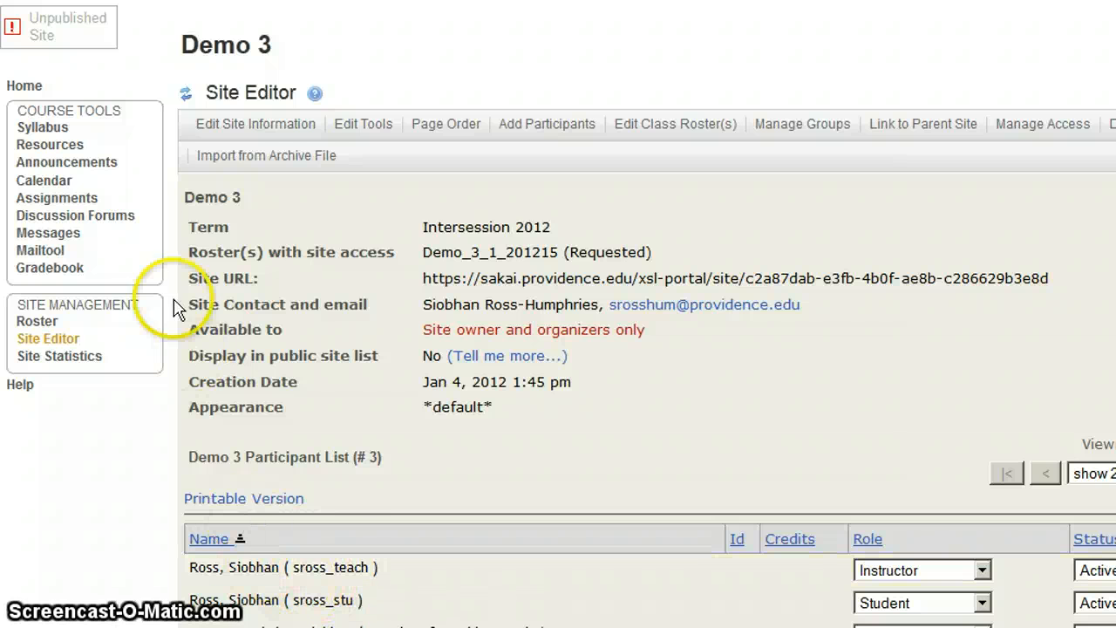
Step: Go to Discussion Forums, enter Manage and tick the Class Discussions forum
click(75, 216)
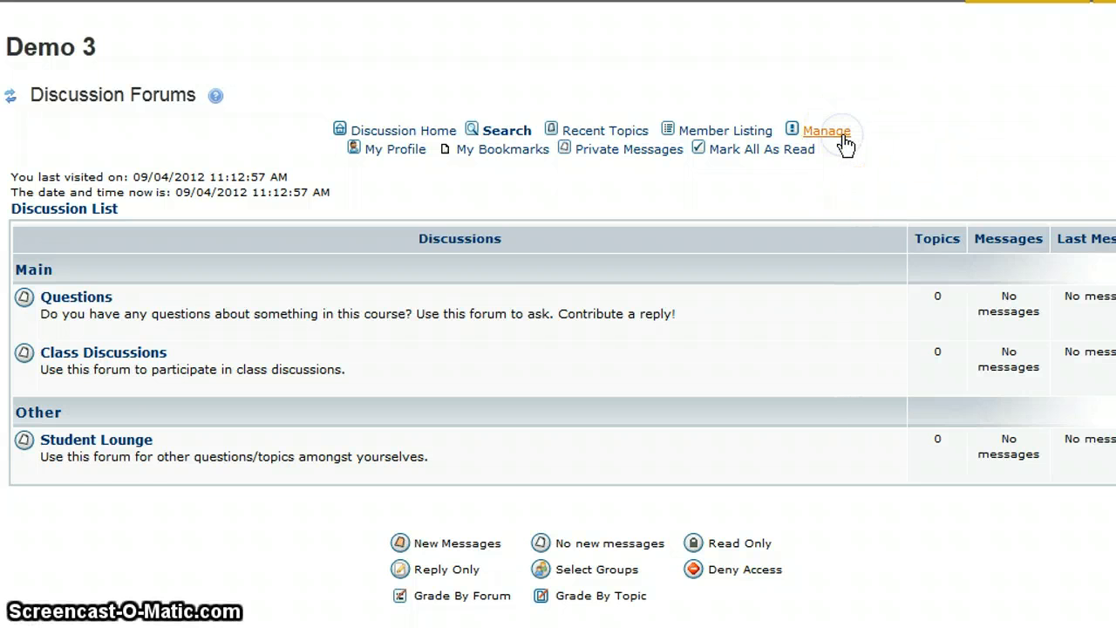
click(827, 130)
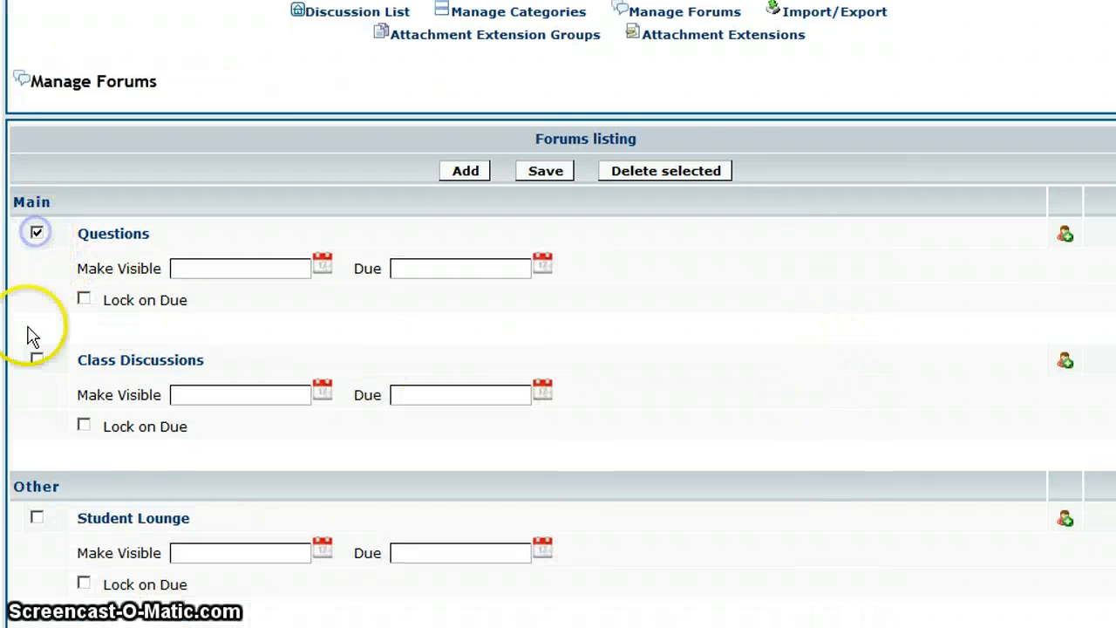
click(37, 359)
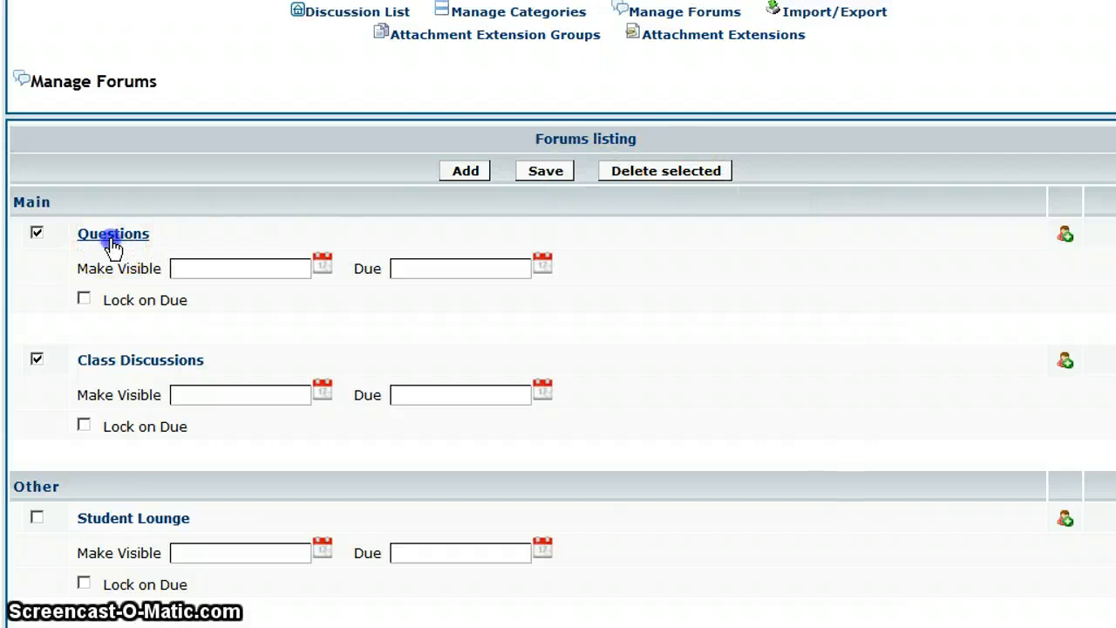
Step: Edit the Questions forum, renaming it Week 1 and clearing its description
click(112, 234)
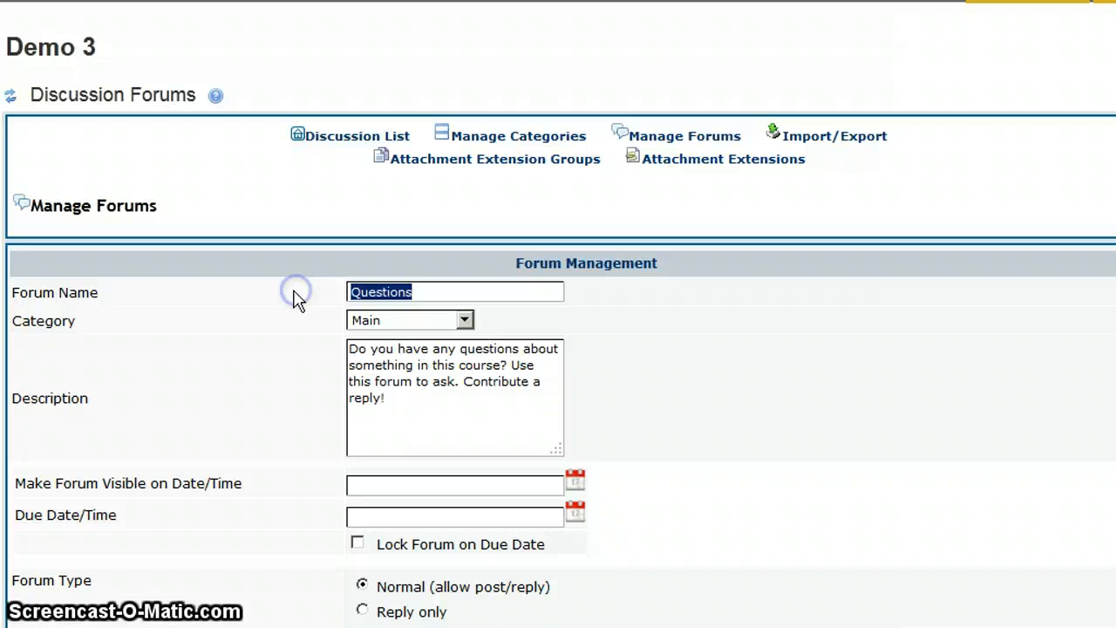
text(Week 1)
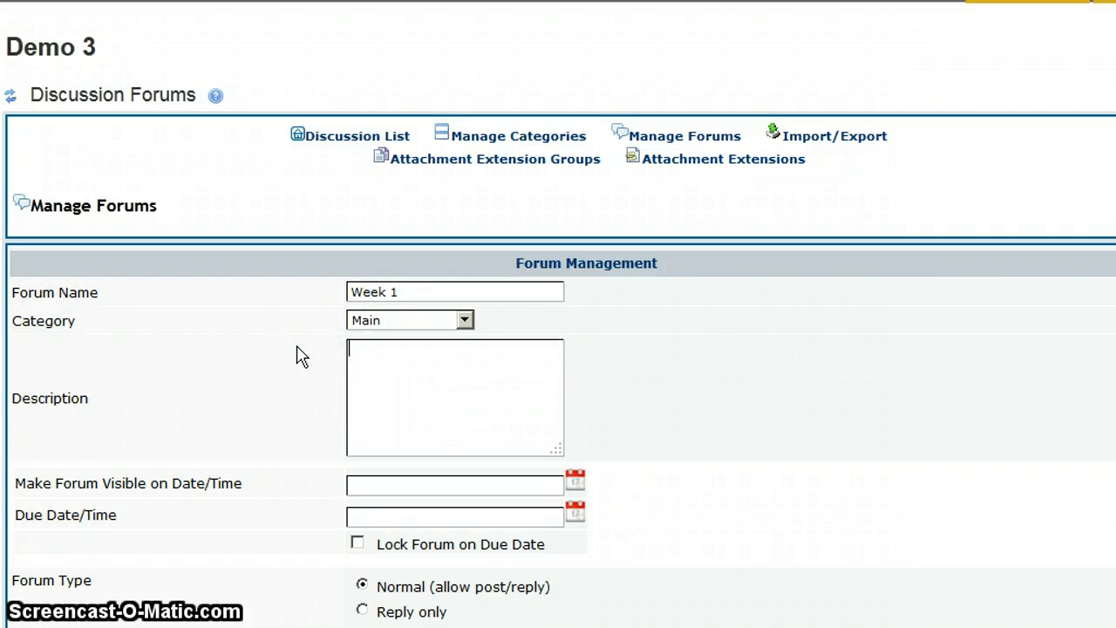
scroll(down, 3)
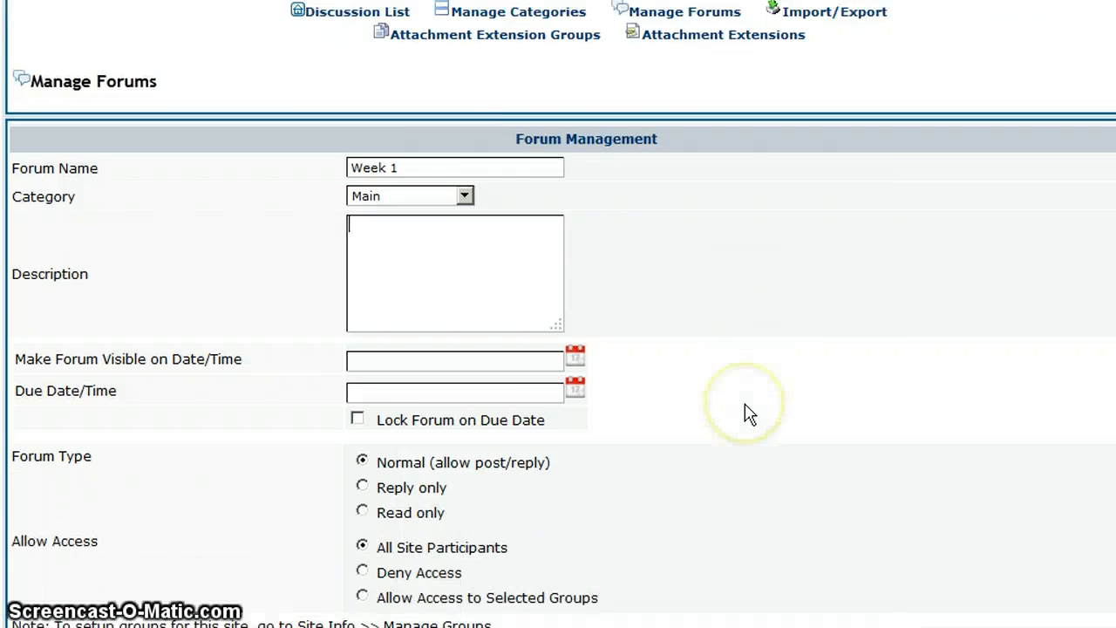
scroll(down, 3)
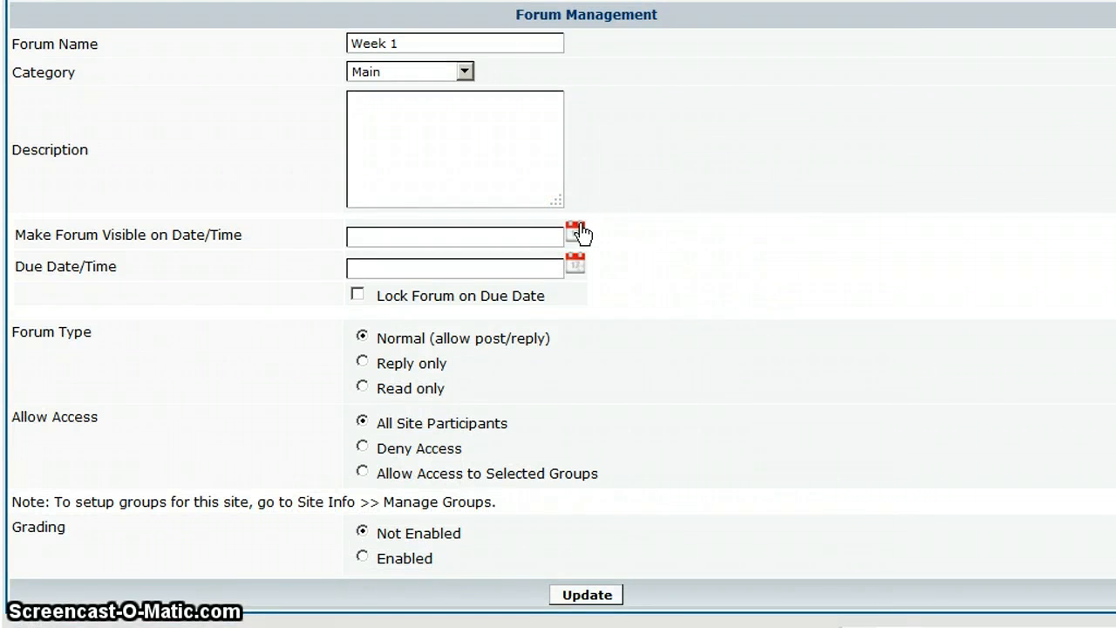
mouse_move(575, 269)
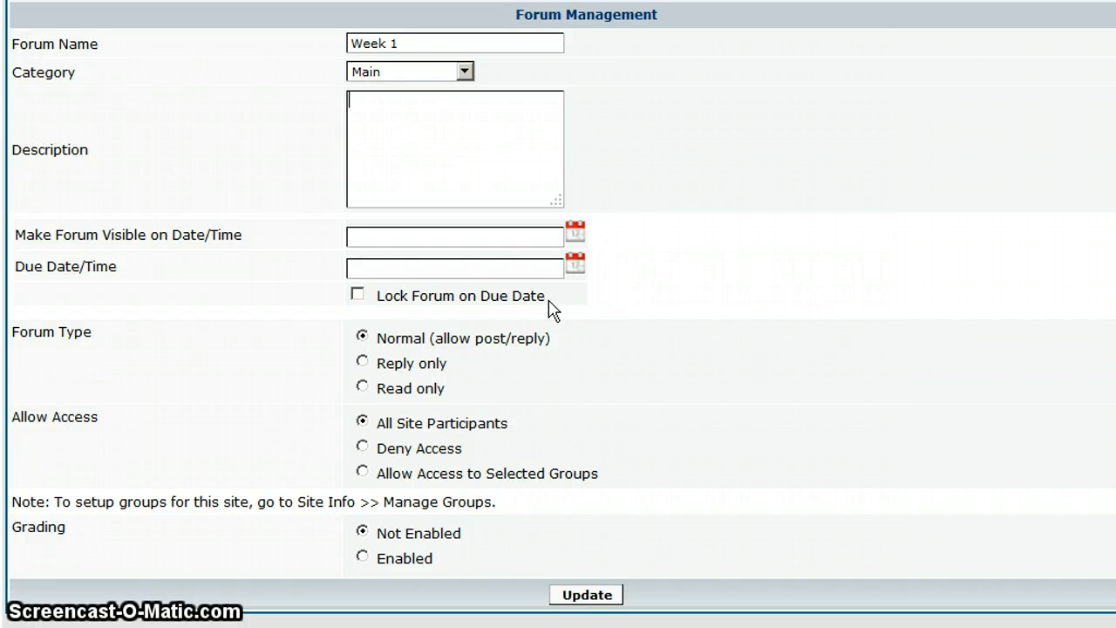
scroll(down, 3)
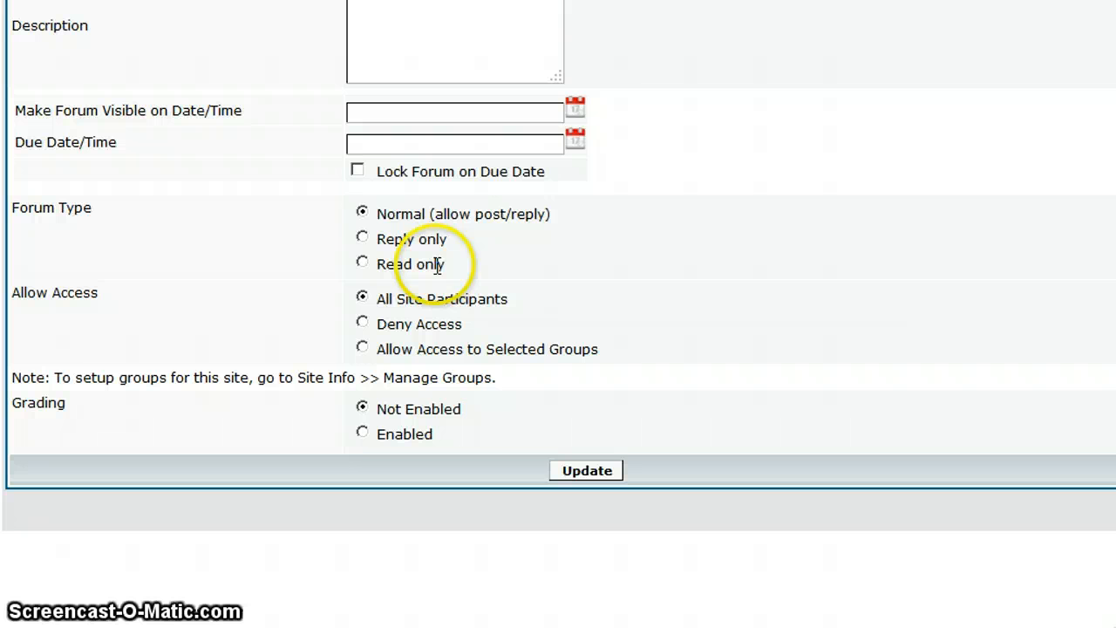
mouse_move(520, 258)
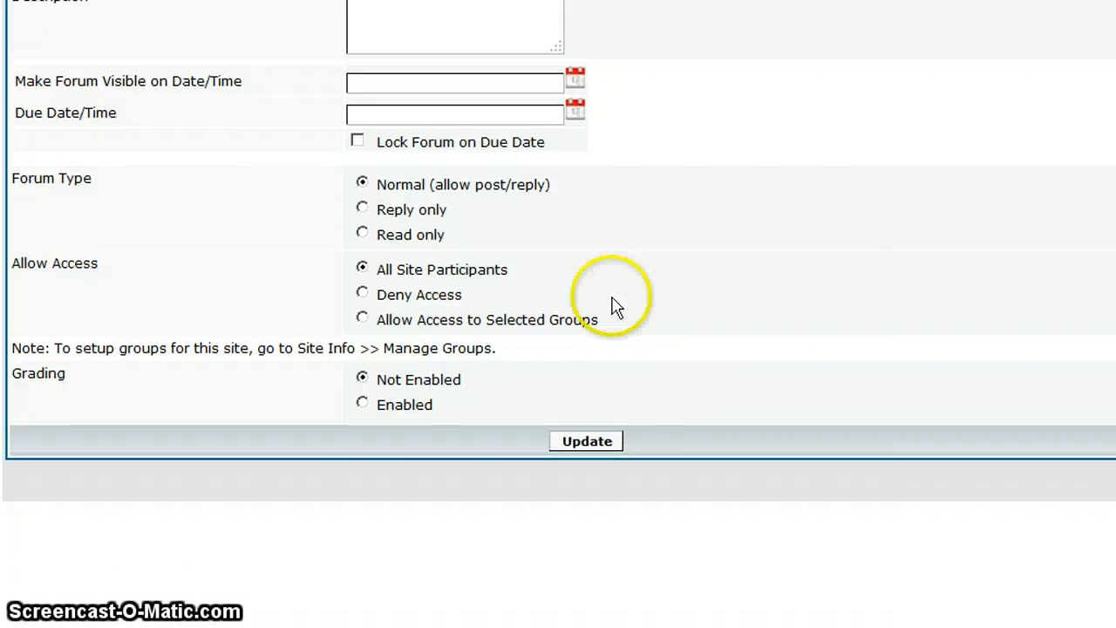
Step: Enable grading By Forum worth 10 points, send to gradebook, and update Week 1
click(363, 405)
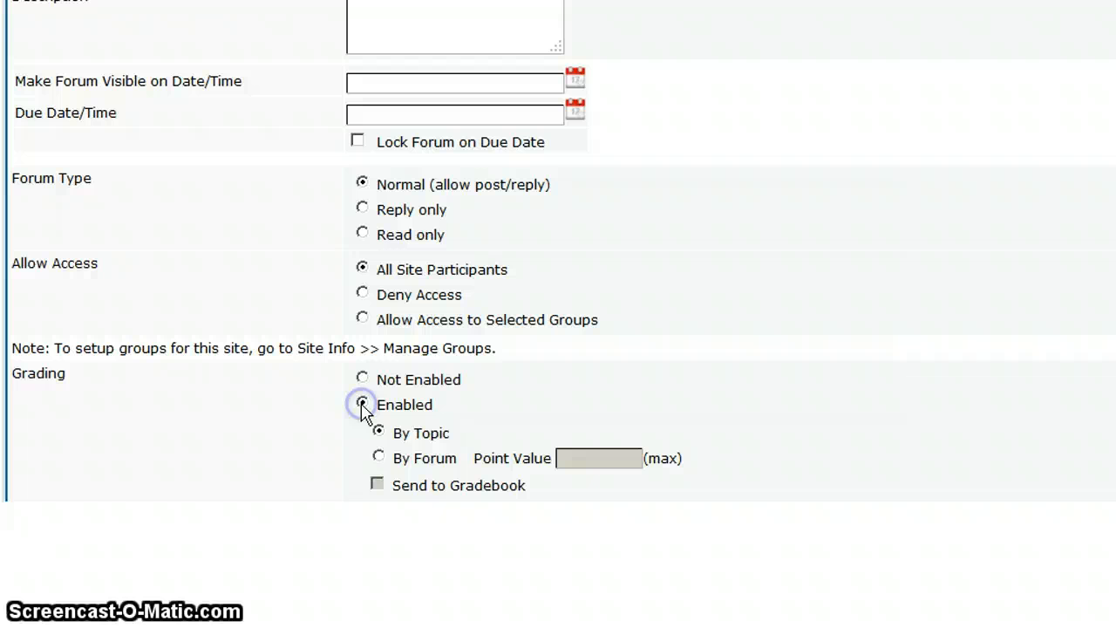
click(378, 457)
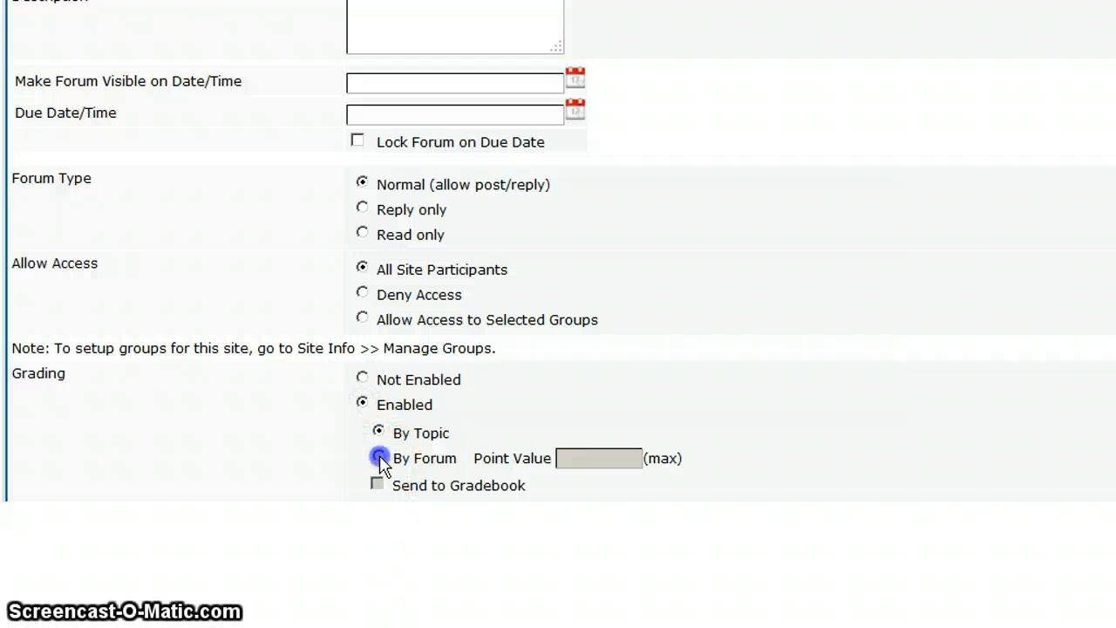
click(380, 457)
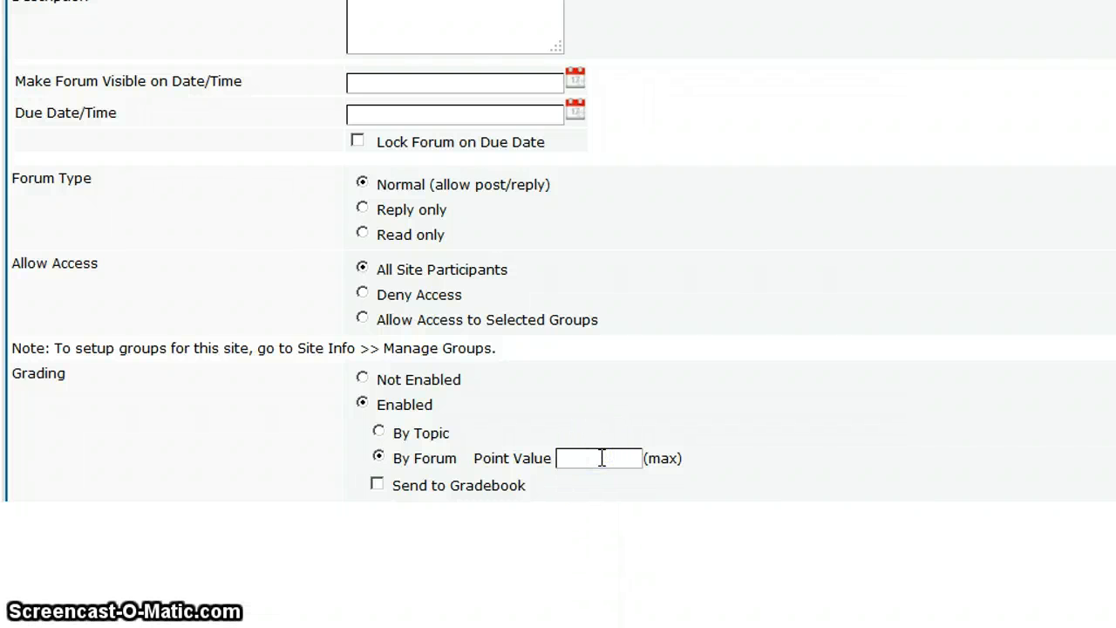
text(10)
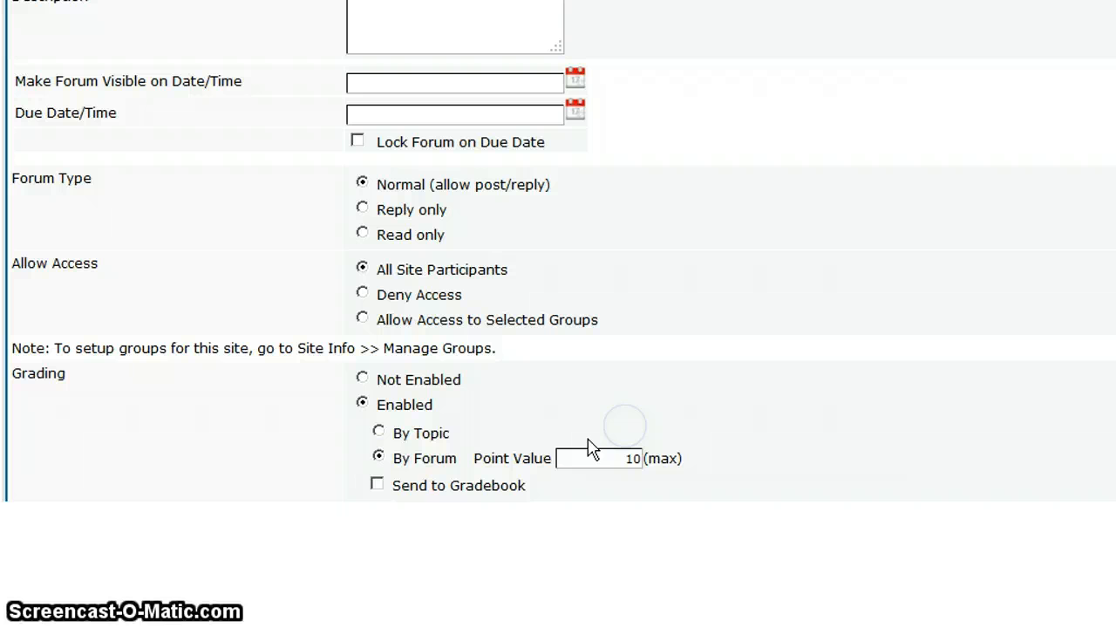
click(377, 483)
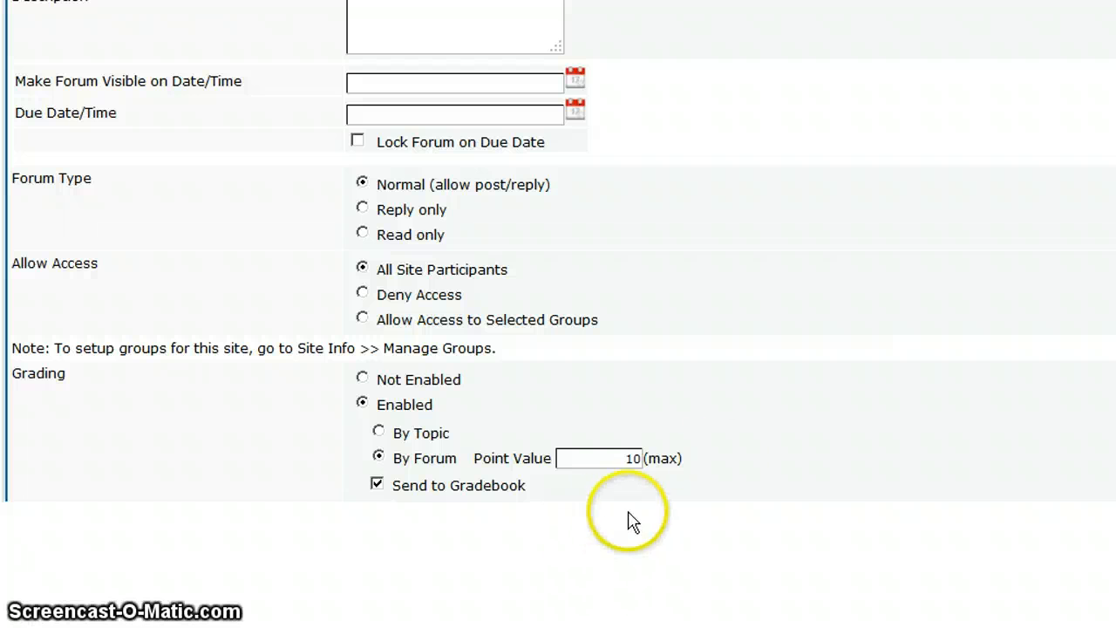
scroll(down, 3)
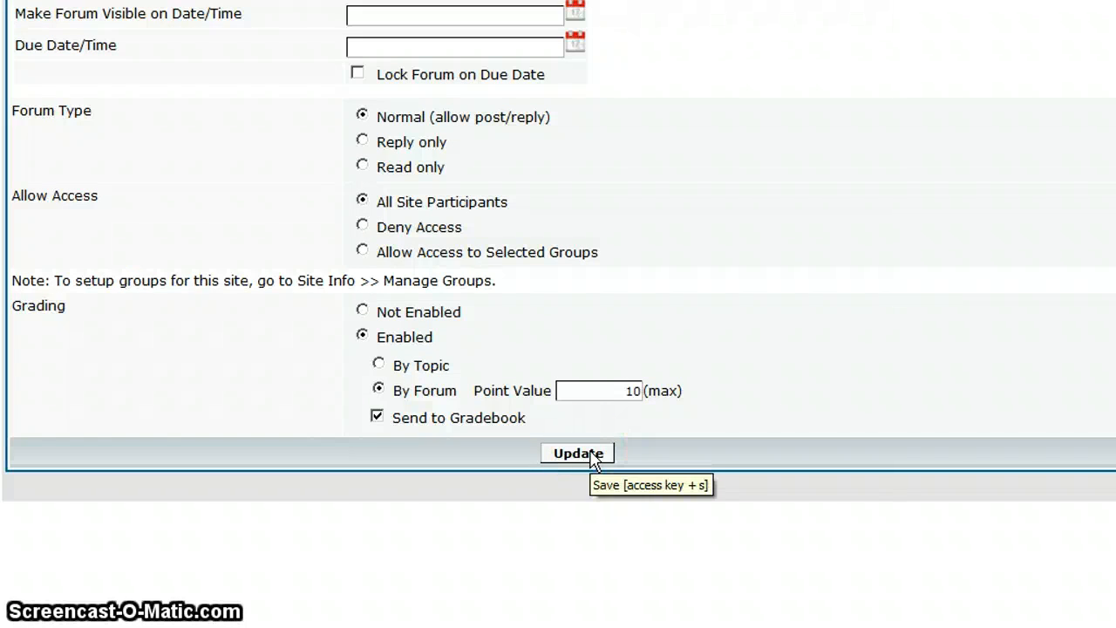
click(577, 454)
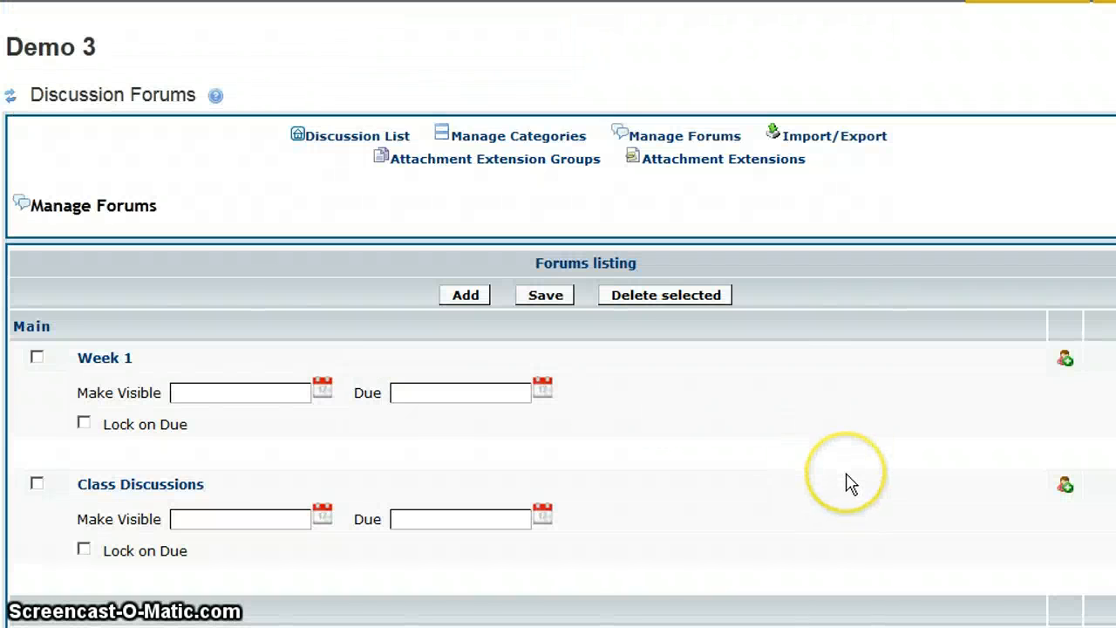
mouse_move(166, 479)
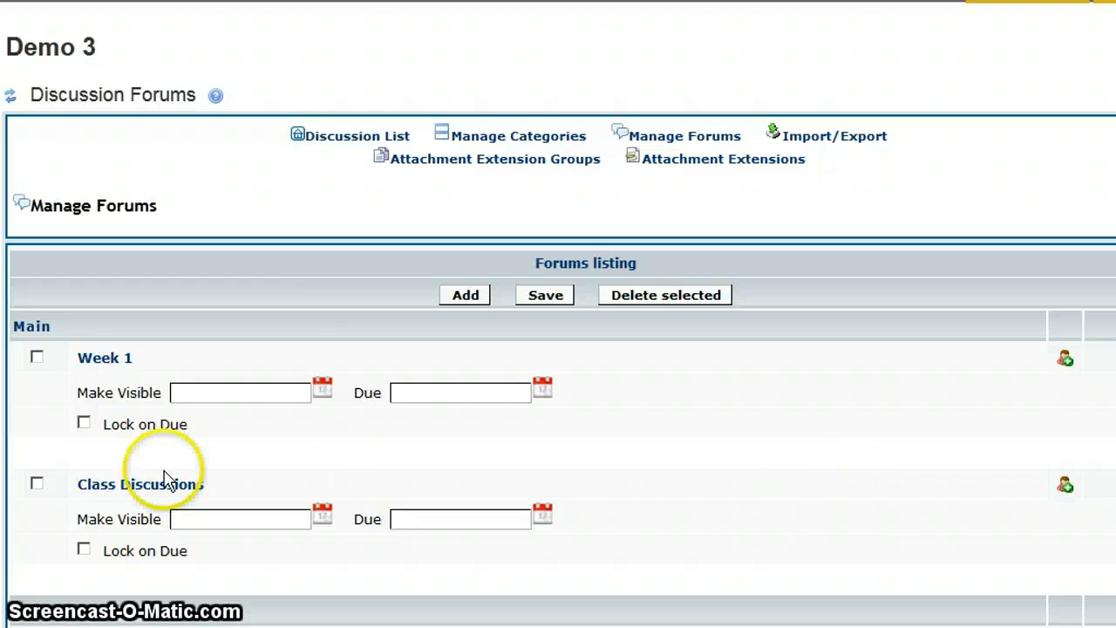
Step: Rename Class Discussions to Week 2, enable forum grading for 10 points, and update it
click(140, 485)
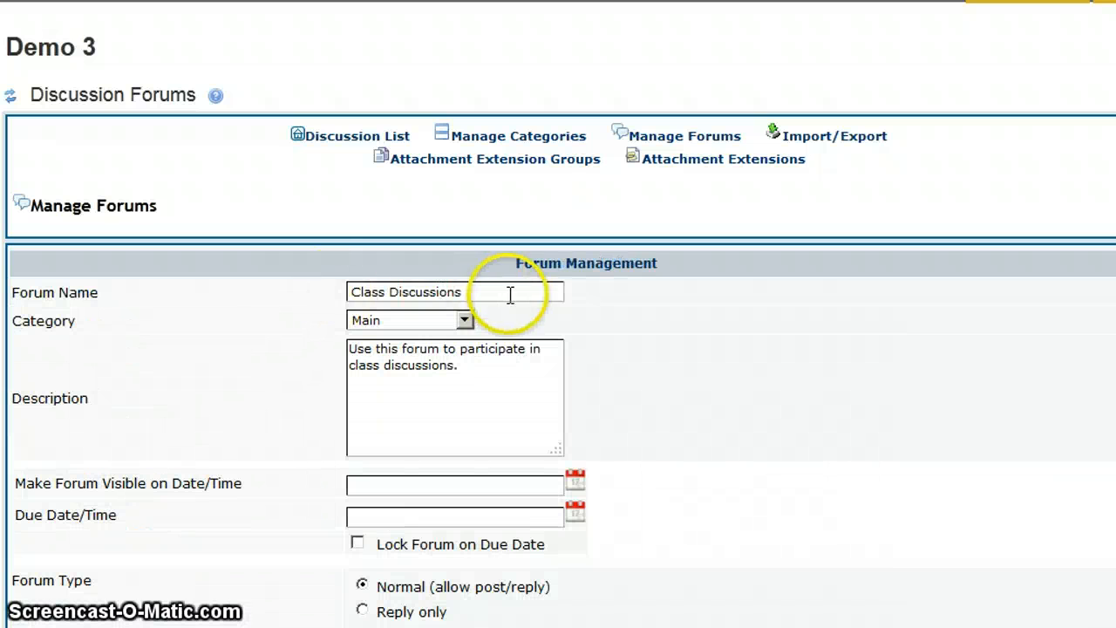
text(Week 2)
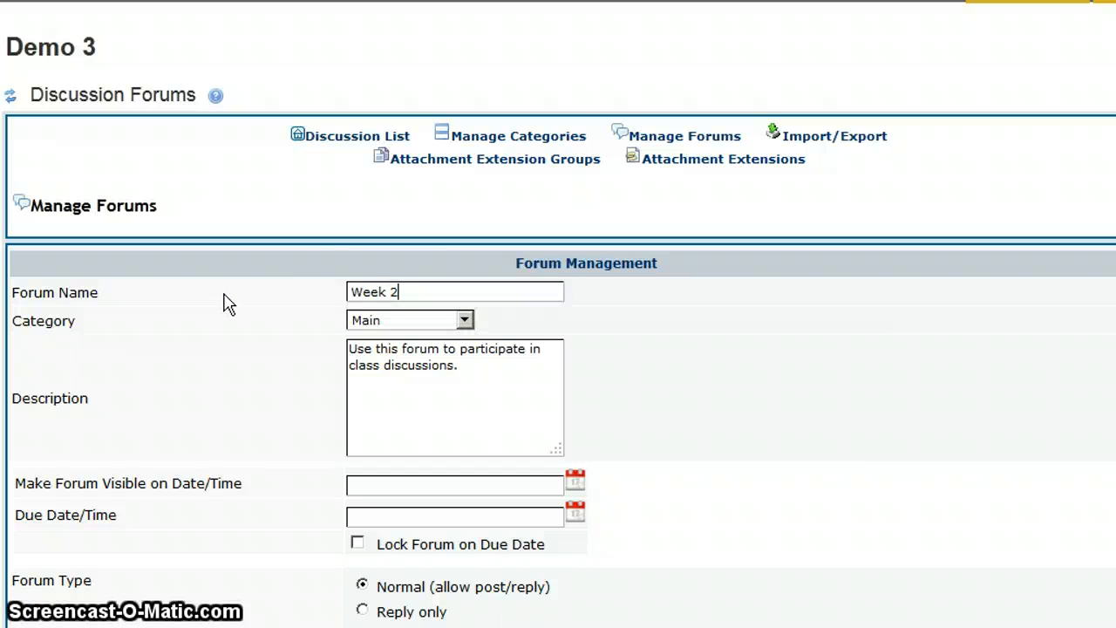
triple_click(444, 356)
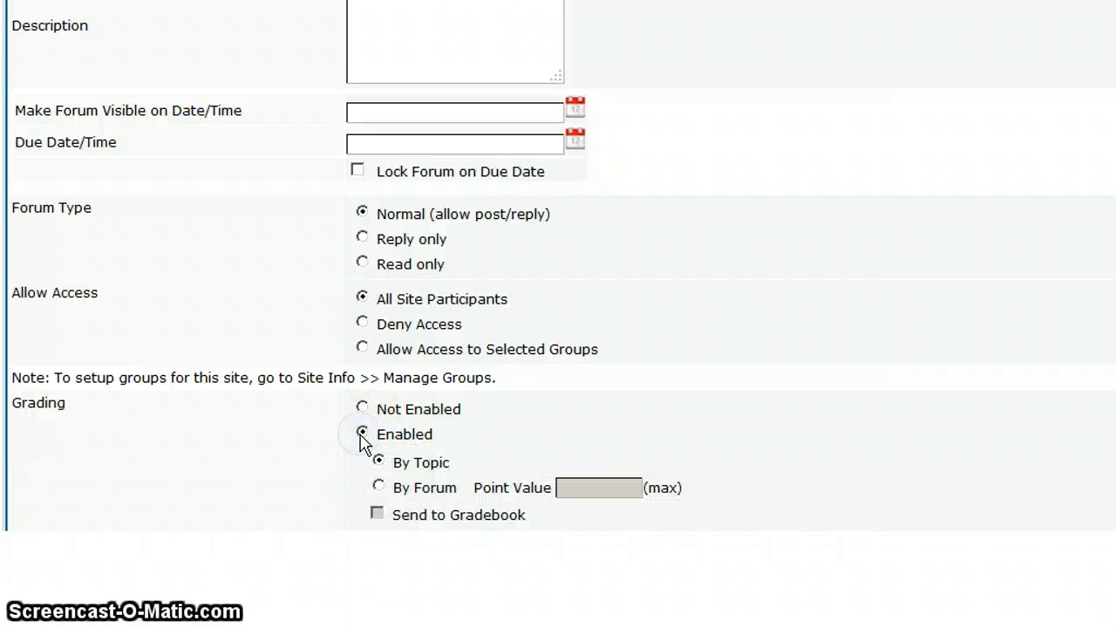
click(379, 485)
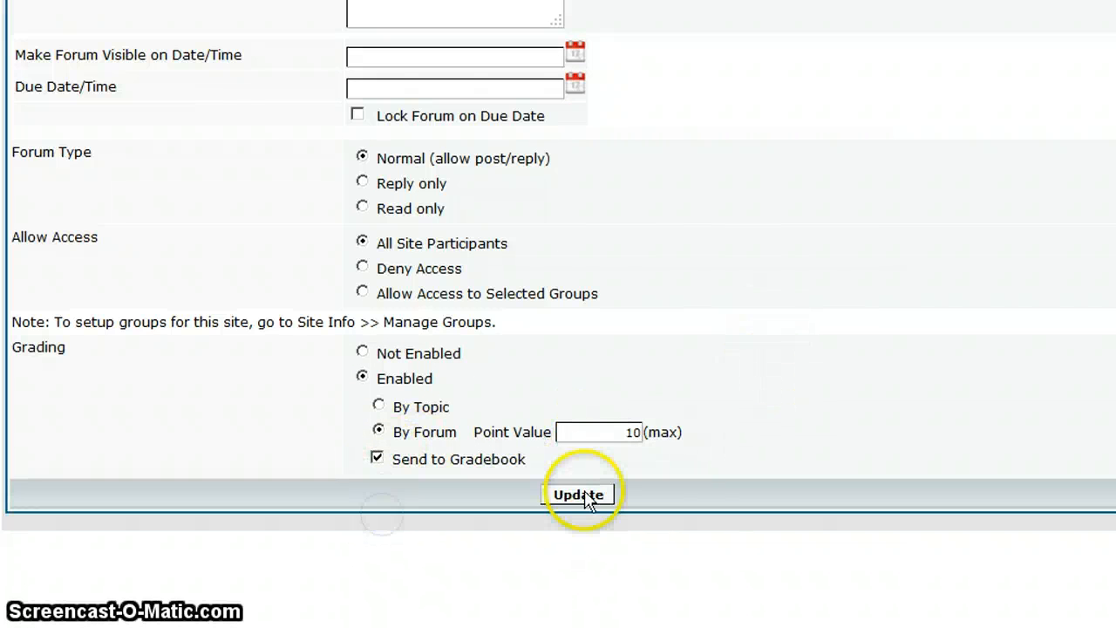
click(579, 495)
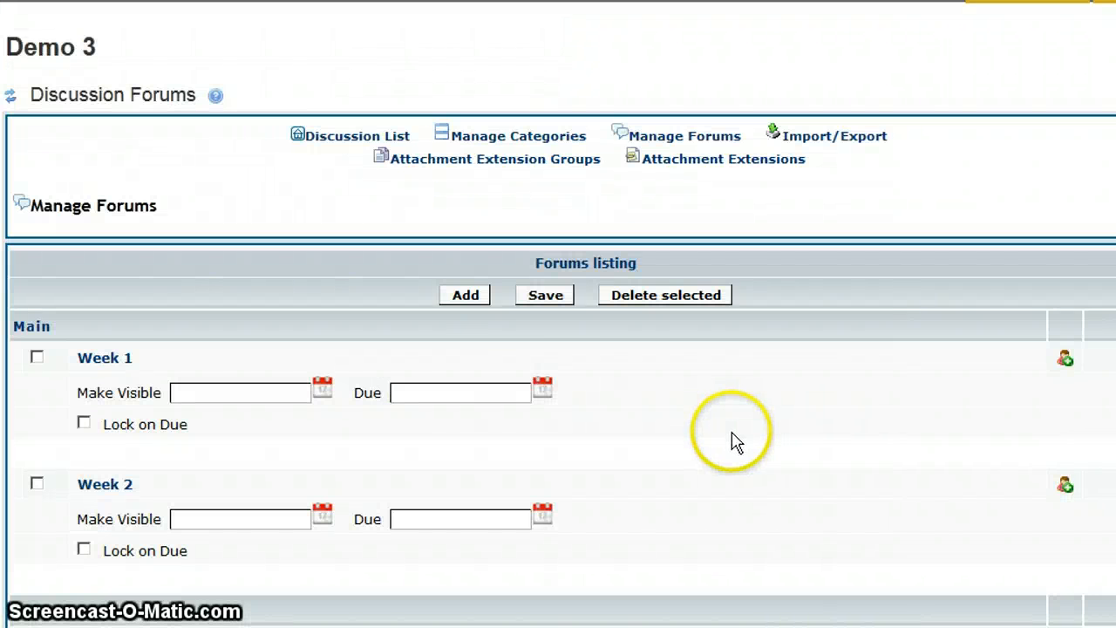
mouse_move(463, 295)
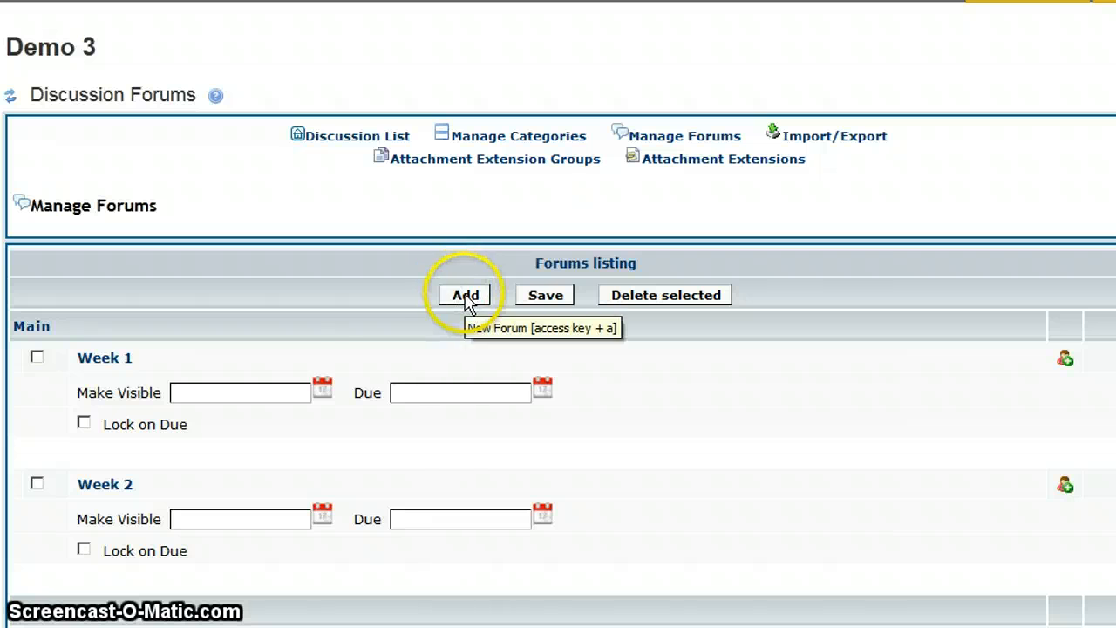
Step: Create a Week 3 forum in the Main category, graded By Forum for 10 points sent to gradebook
click(464, 295)
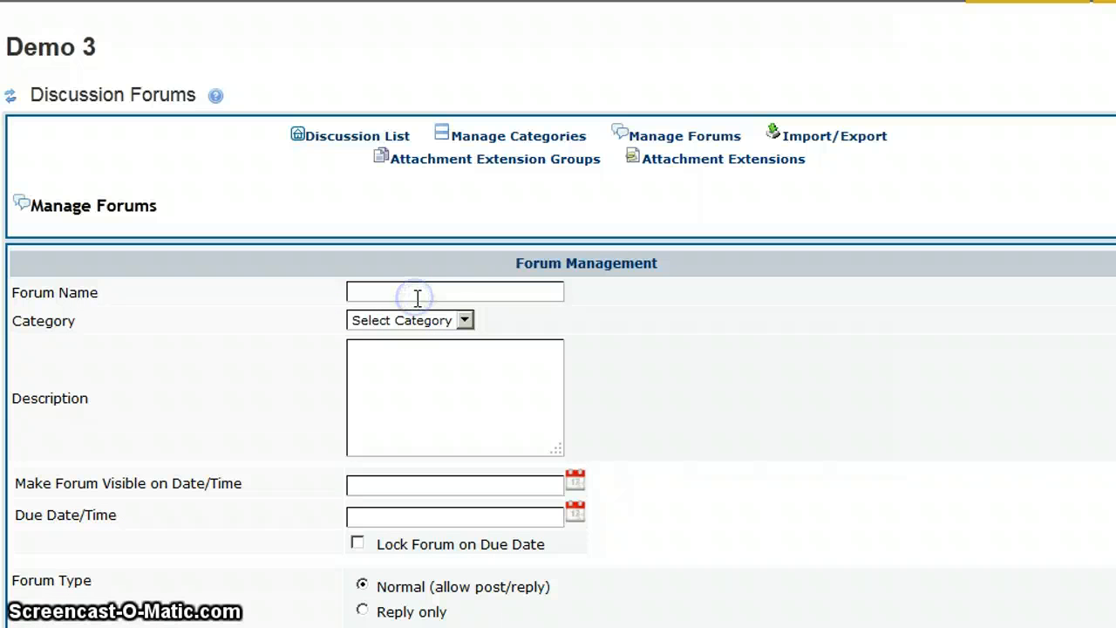
text(Week 3)
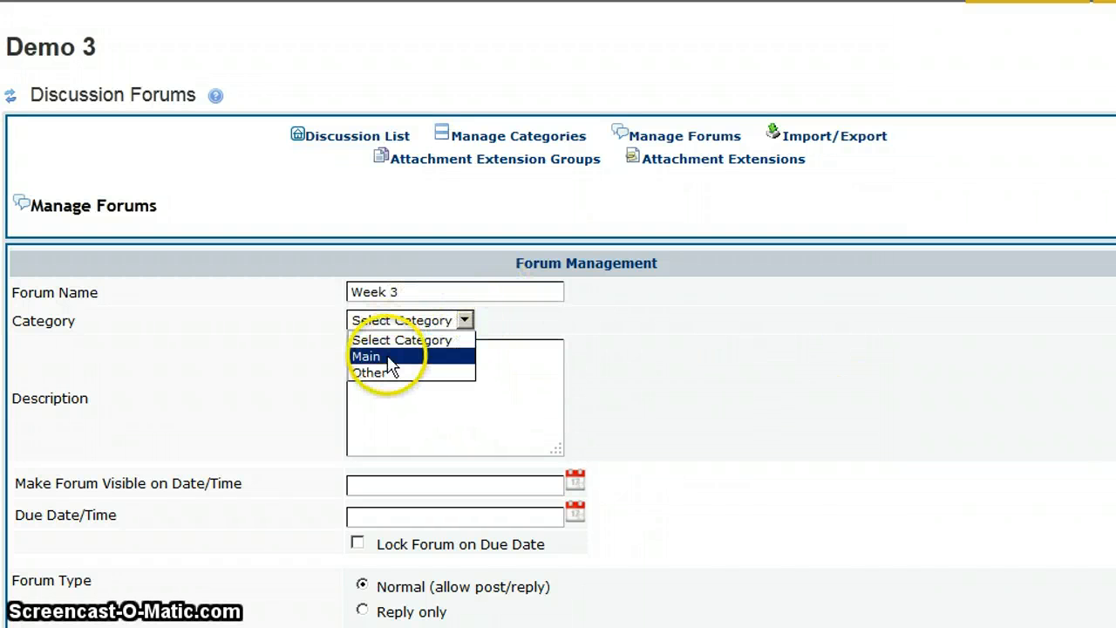
click(366, 356)
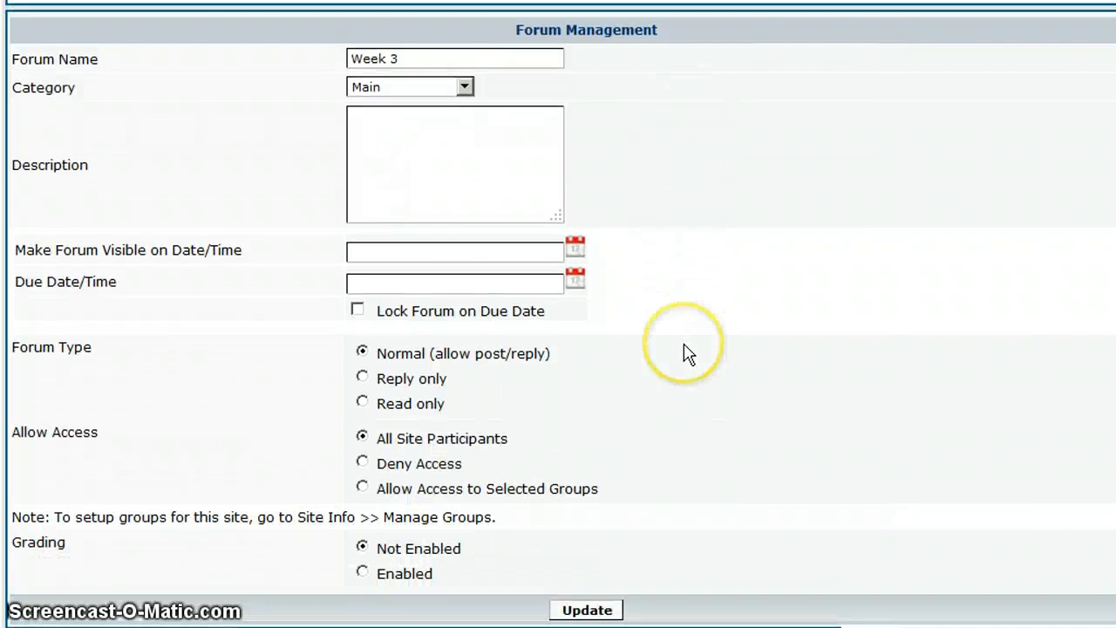
click(363, 555)
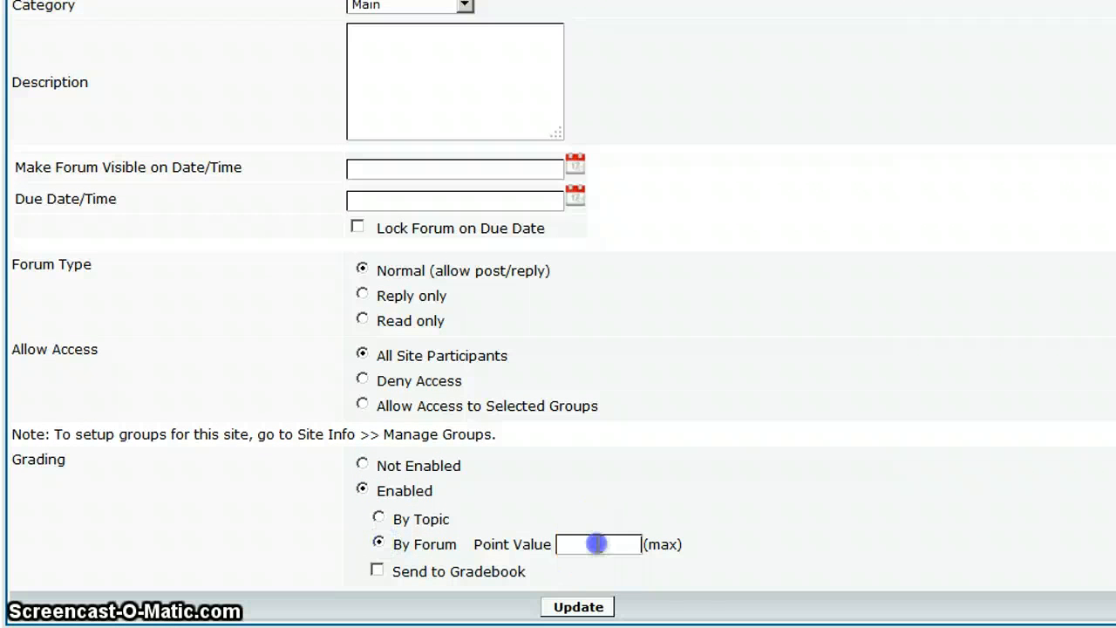
text(10)
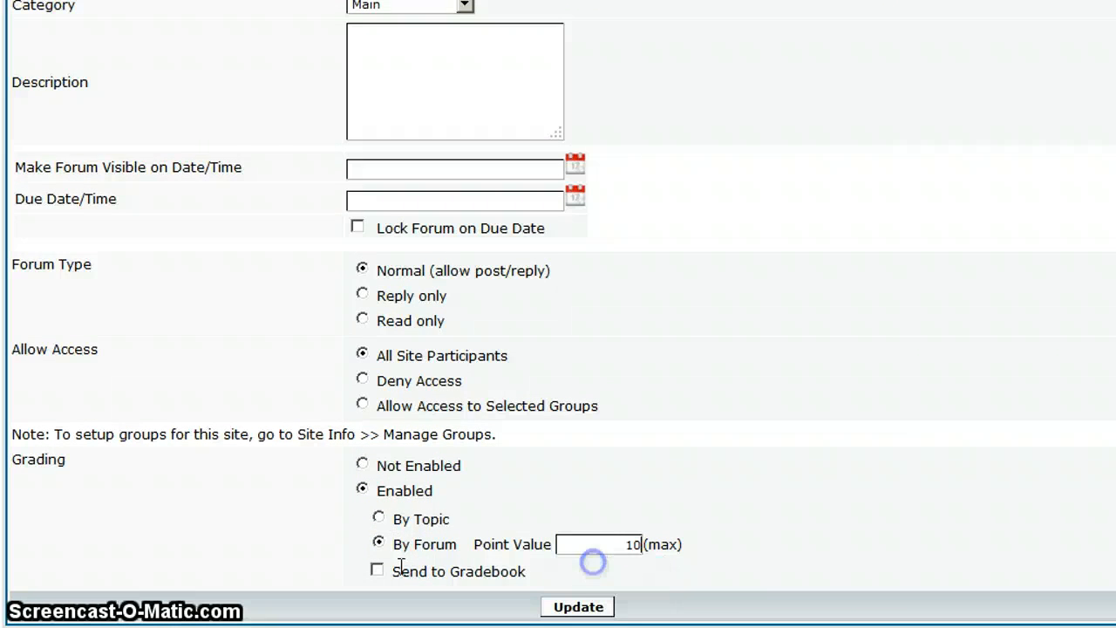
click(376, 569)
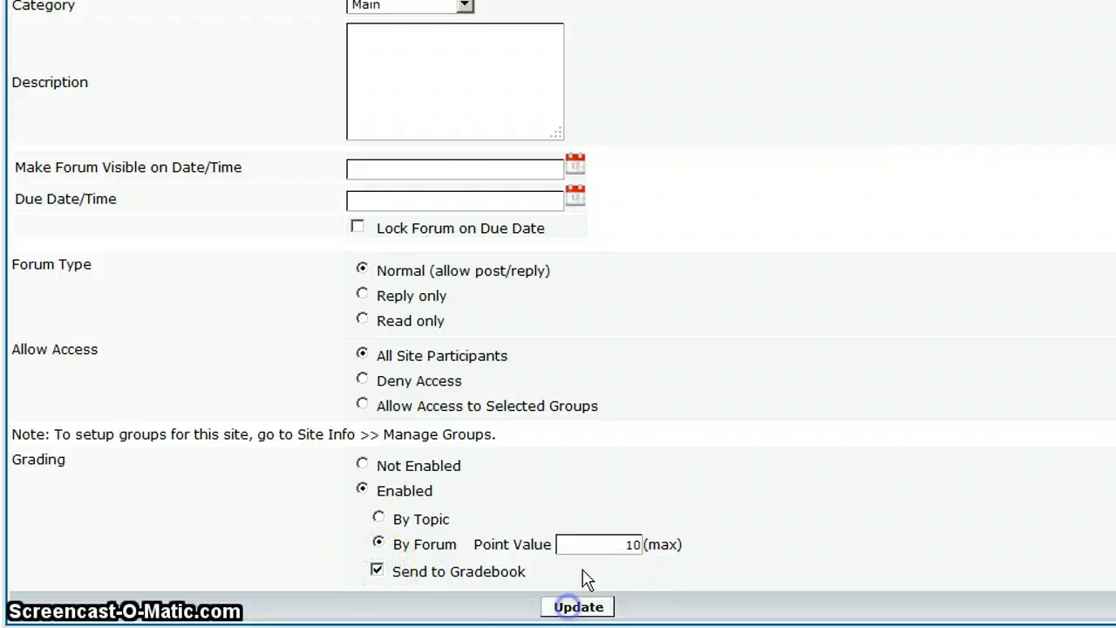
click(579, 607)
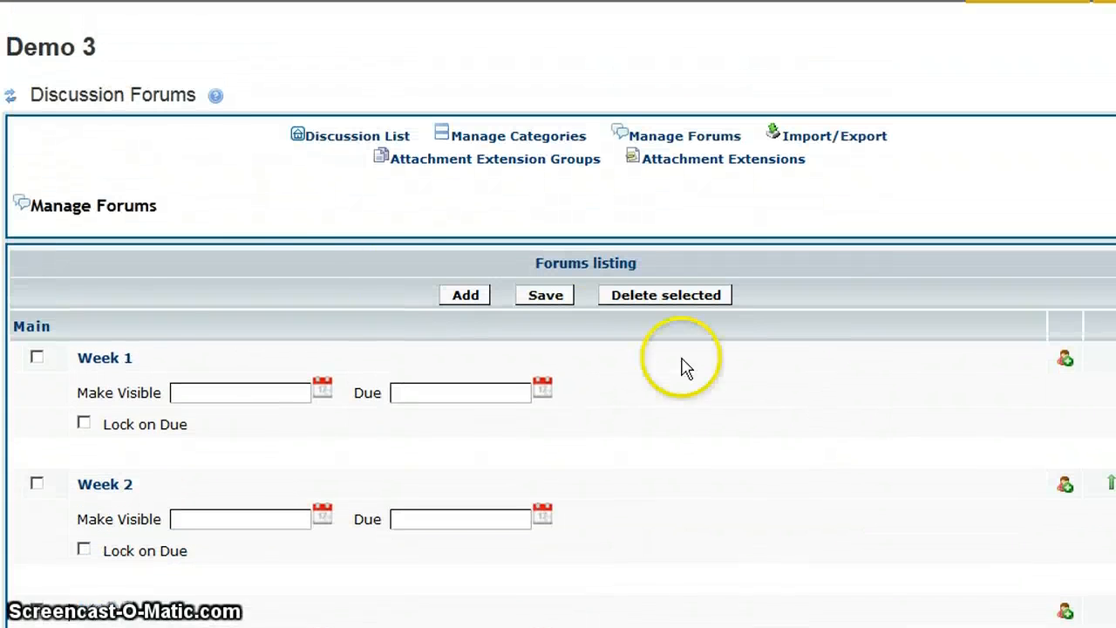
mouse_move(601, 218)
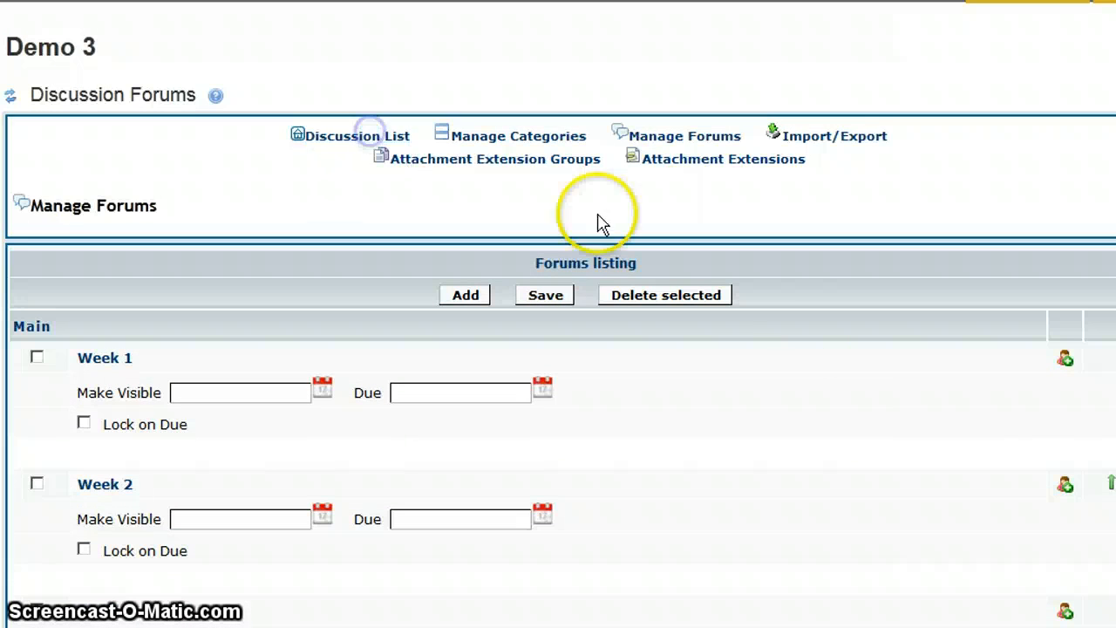
Step: Return to the Discussion List and start a new topic in Week 1
click(358, 136)
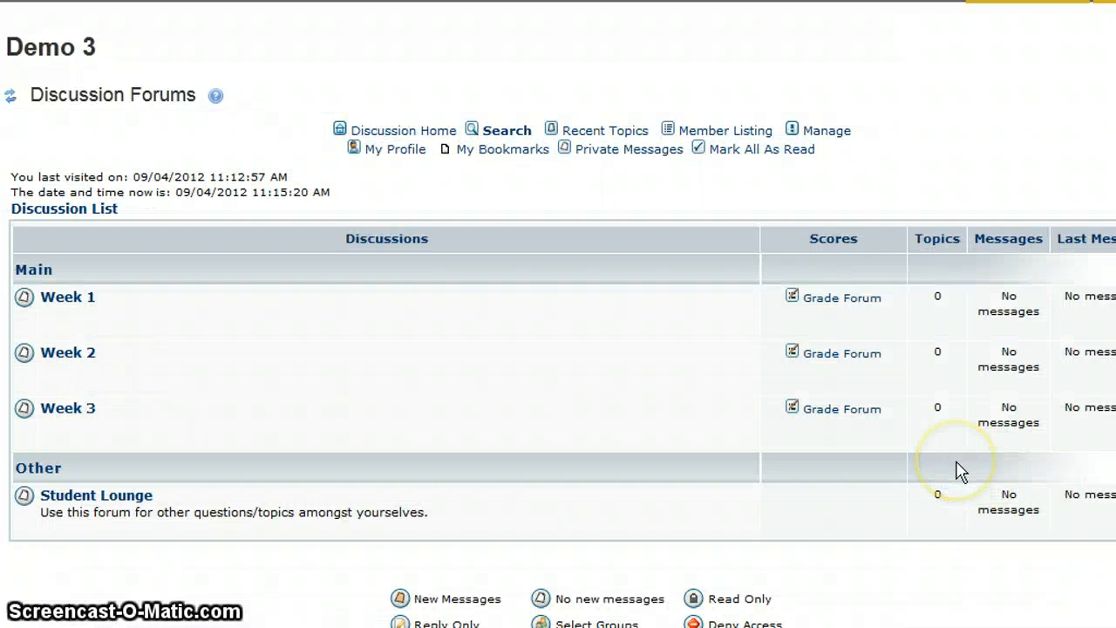
mouse_move(940, 475)
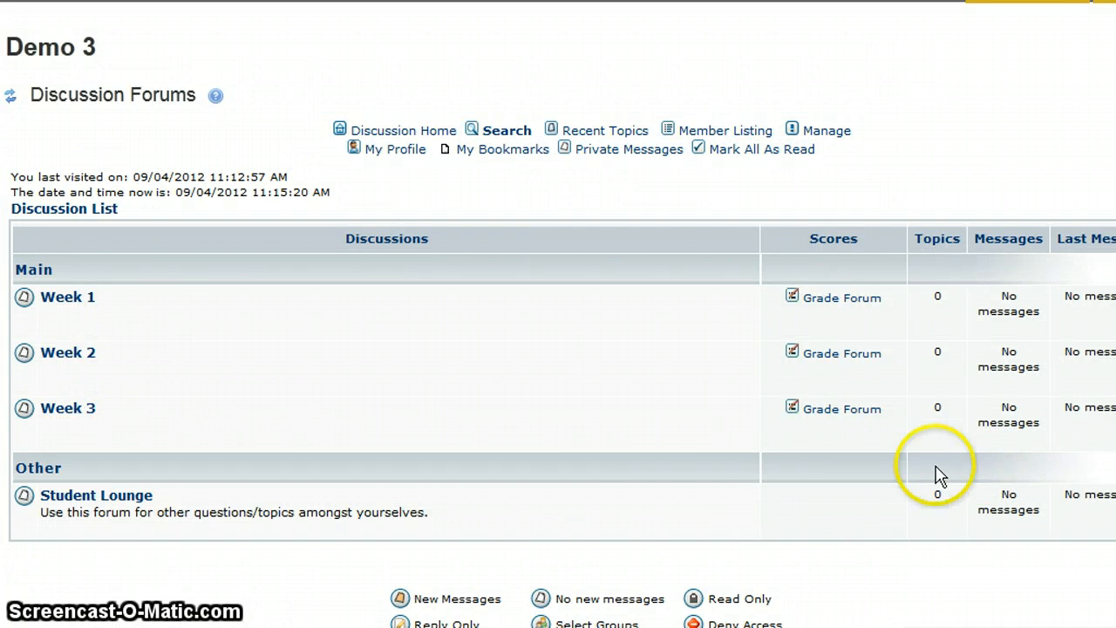
mouse_move(147, 387)
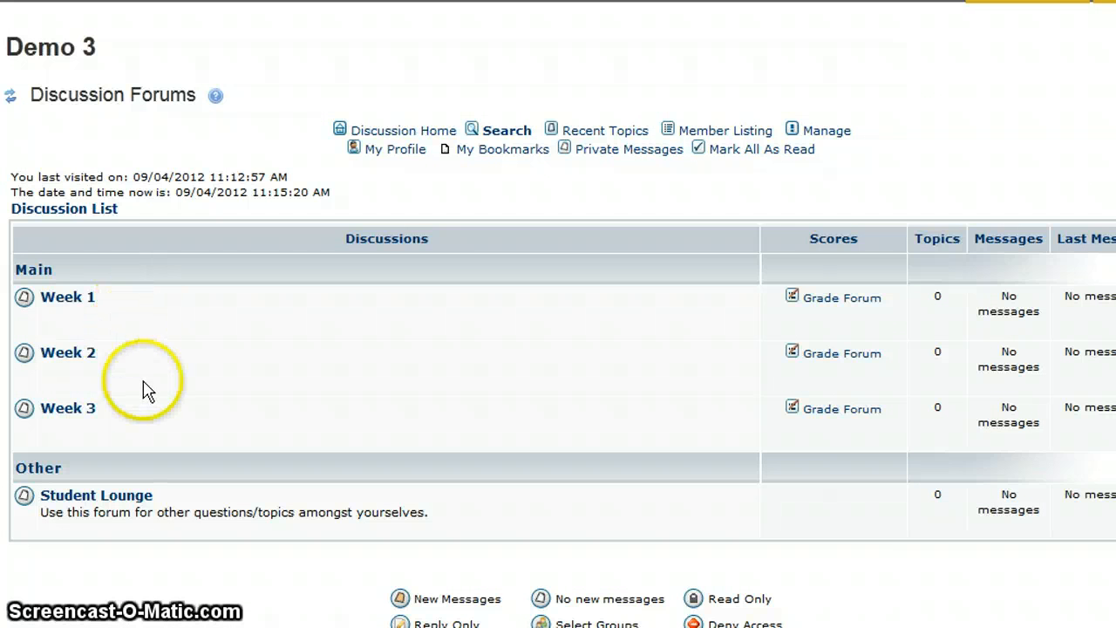
mouse_move(88, 300)
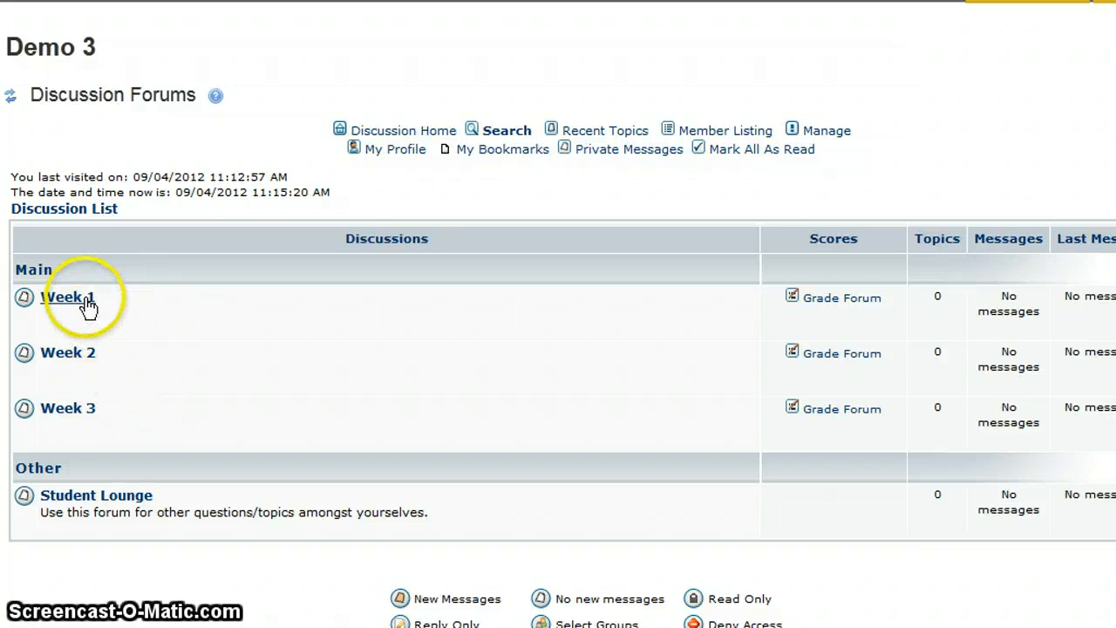
click(68, 296)
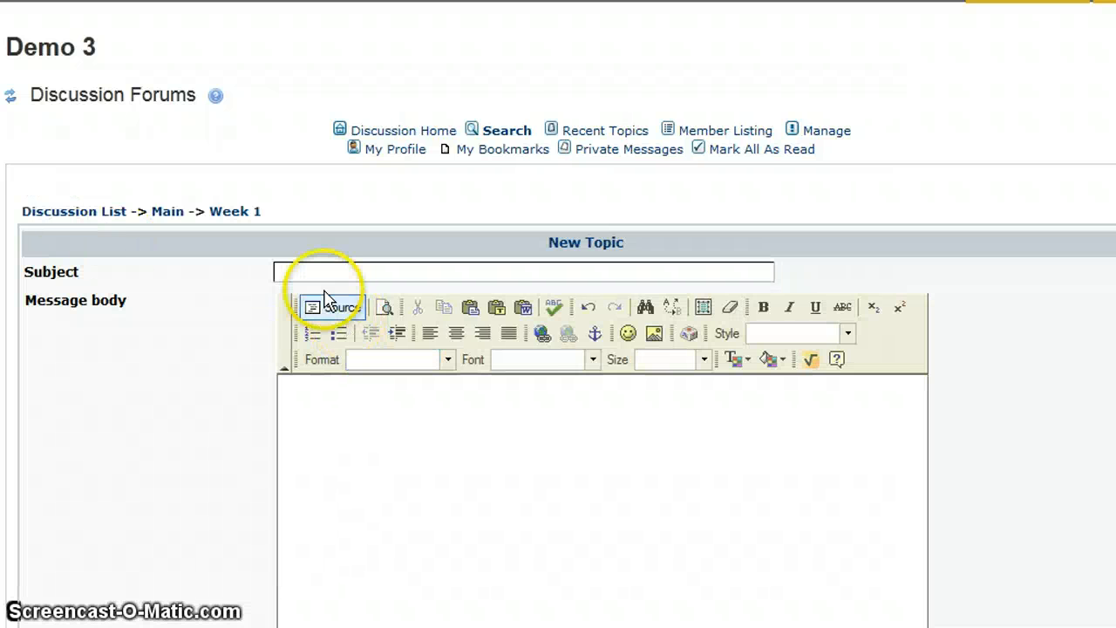
Step: Post a 'Week 1 instructions' topic asking to read chapter 2 and remark on two items of interest
text(Week 1 instructions)
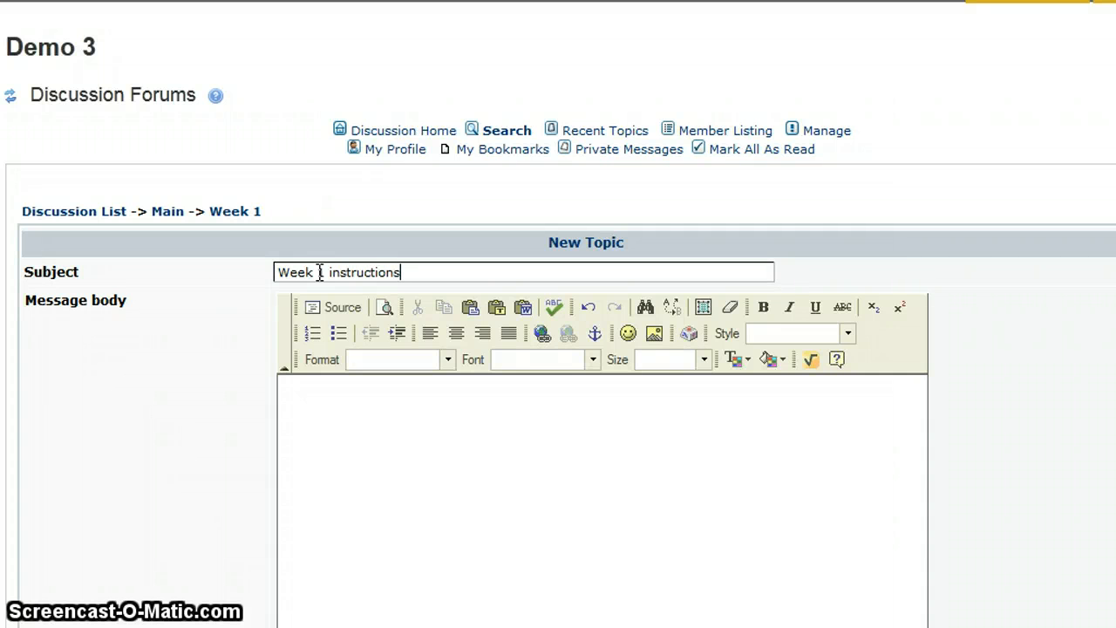
text(Read chapter 2 and)
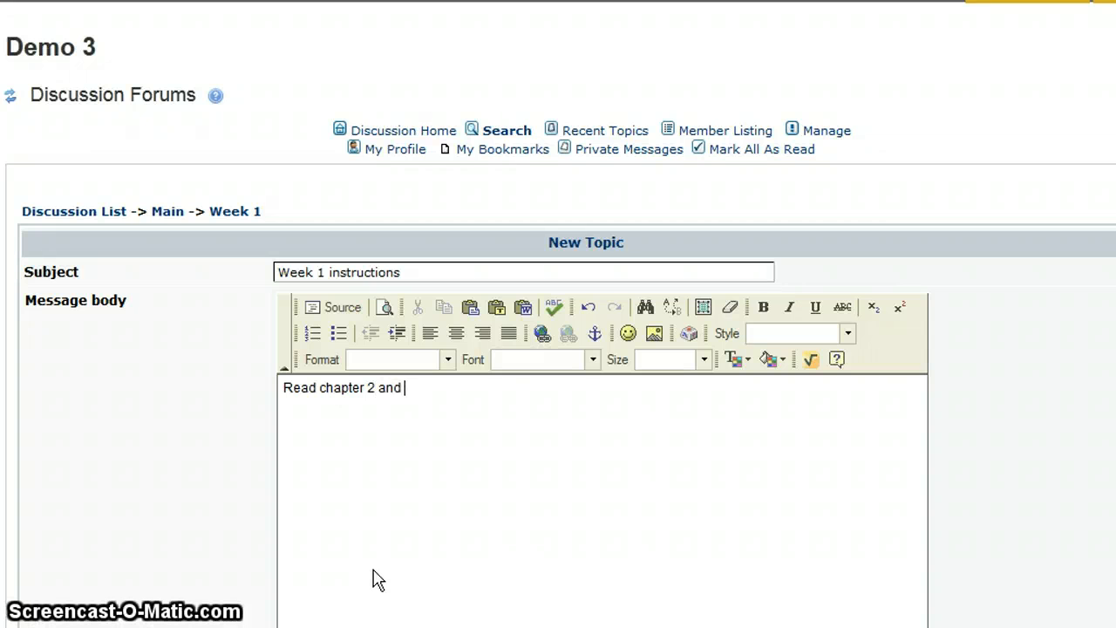
text(remark on t)
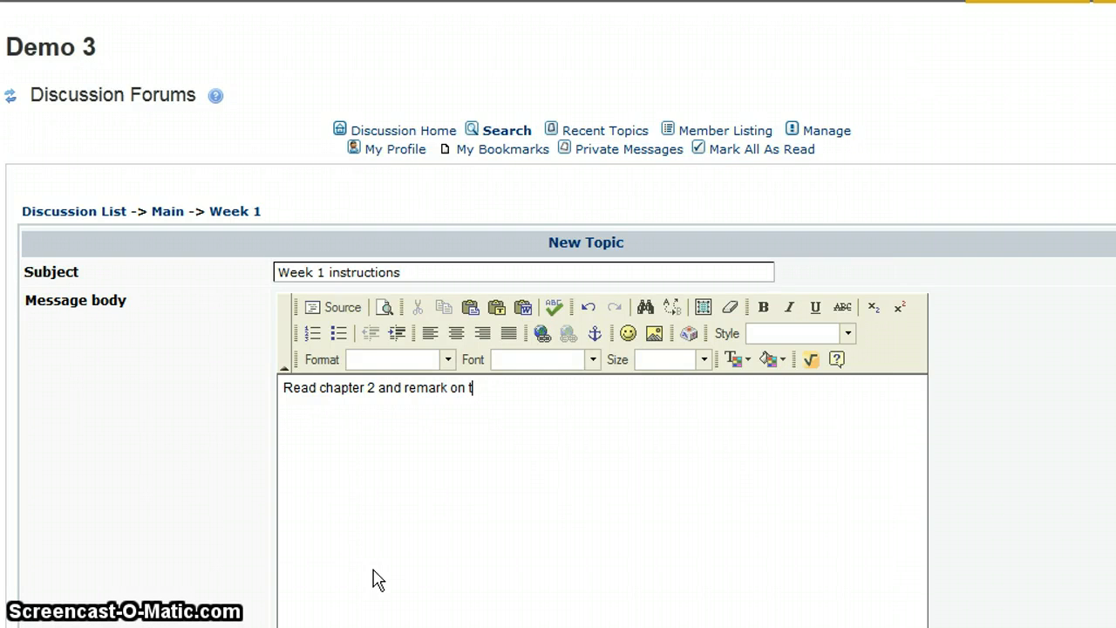
text(wo items of interest.)
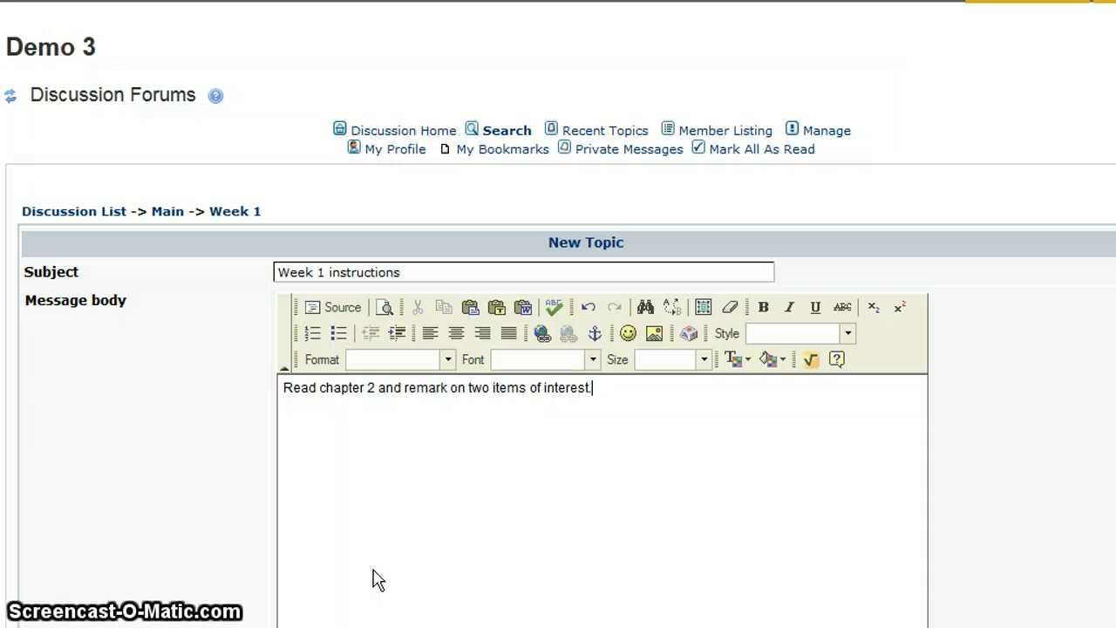
scroll(down, 3)
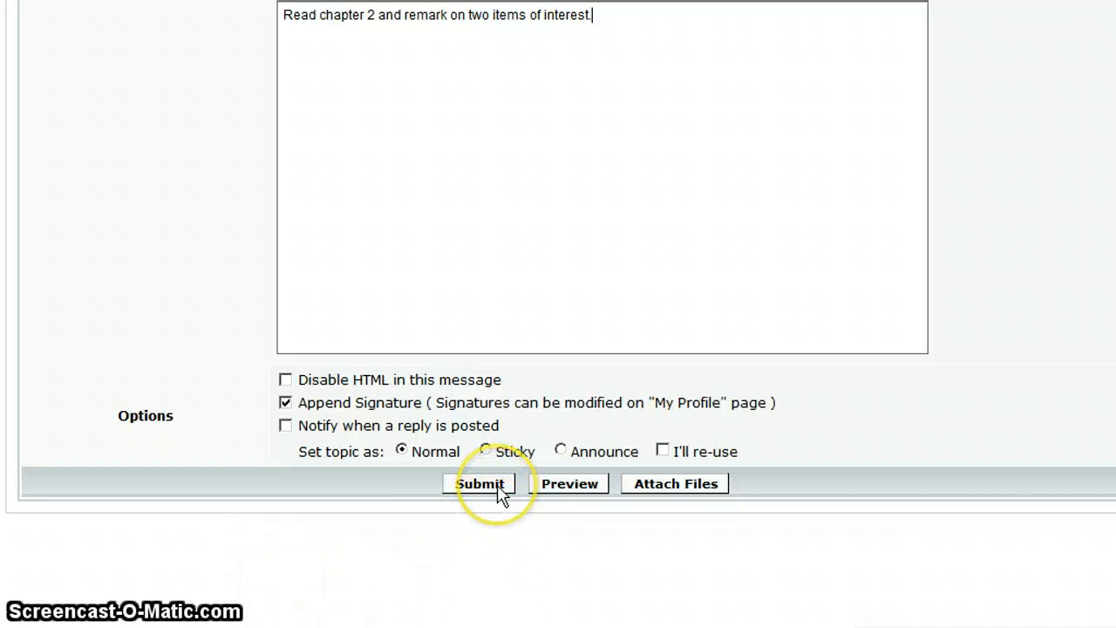
click(479, 482)
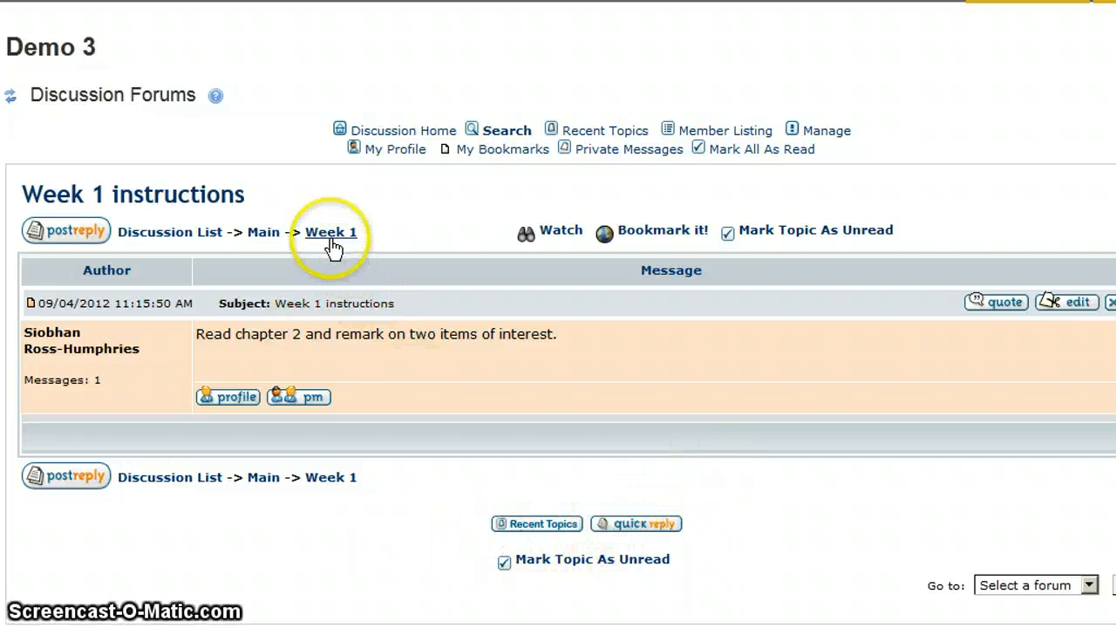
mouse_move(698, 366)
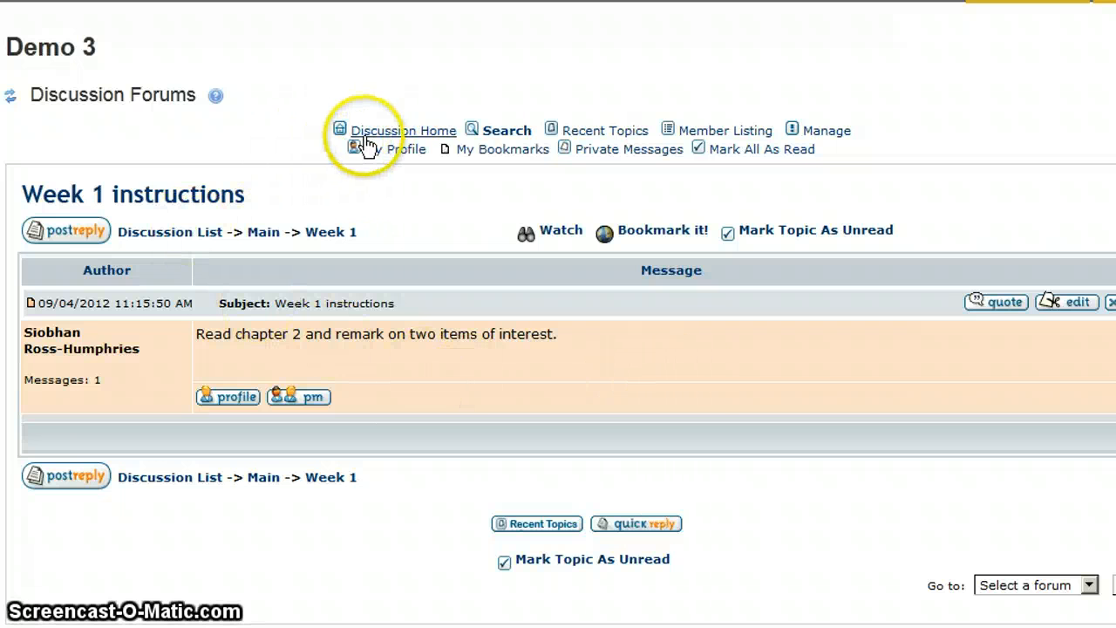
Step: Go back to the Discussion List and reopen the Week 1 forum showing its topic
click(403, 130)
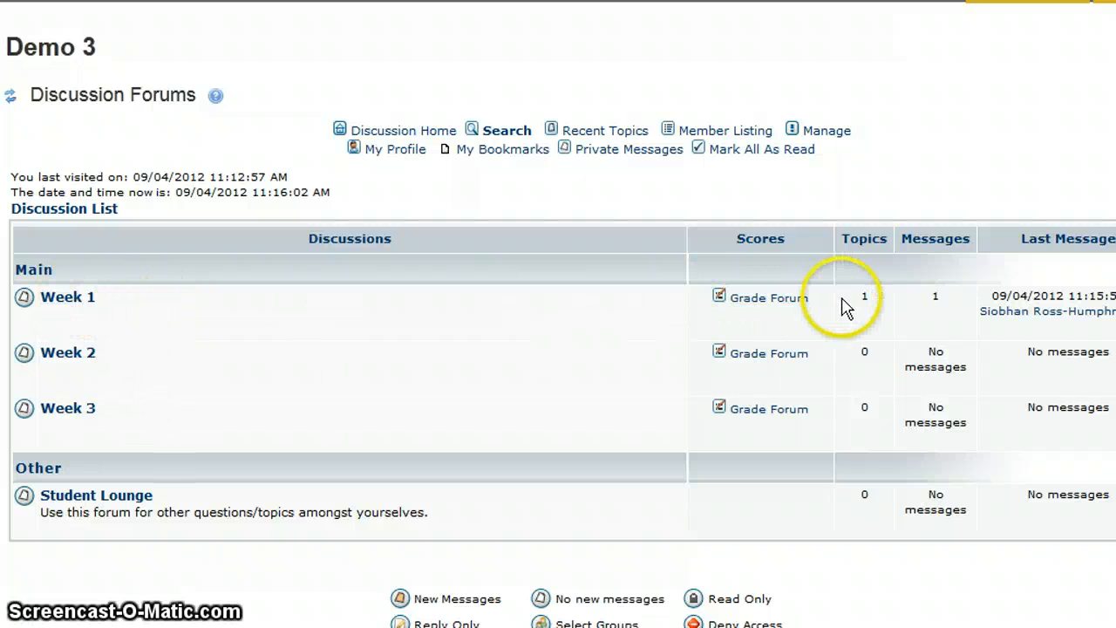
mouse_move(922, 286)
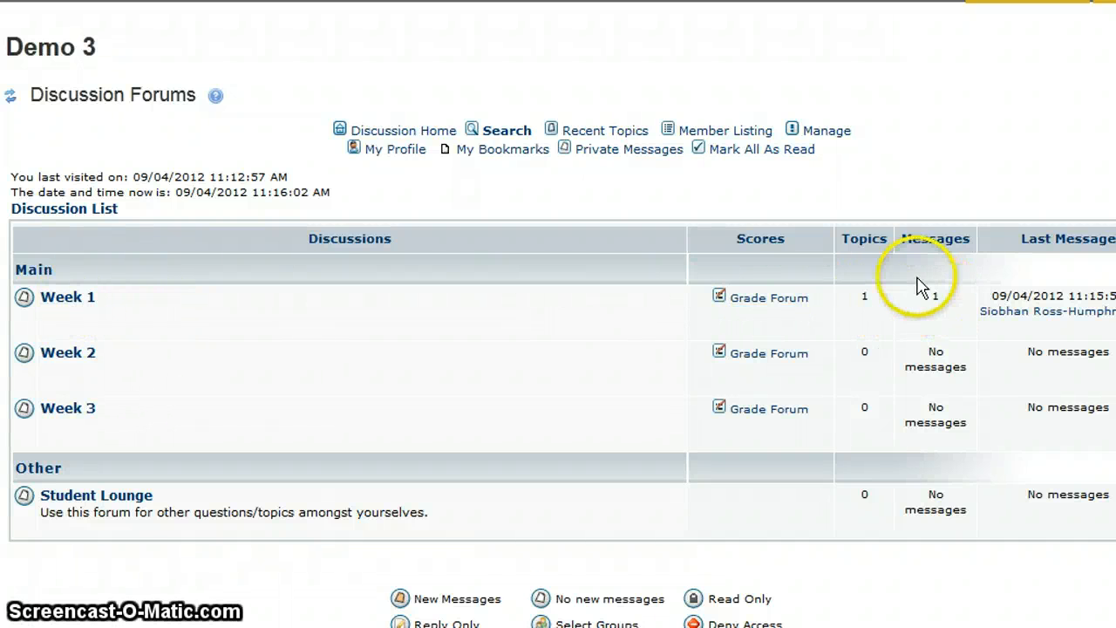
click(66, 297)
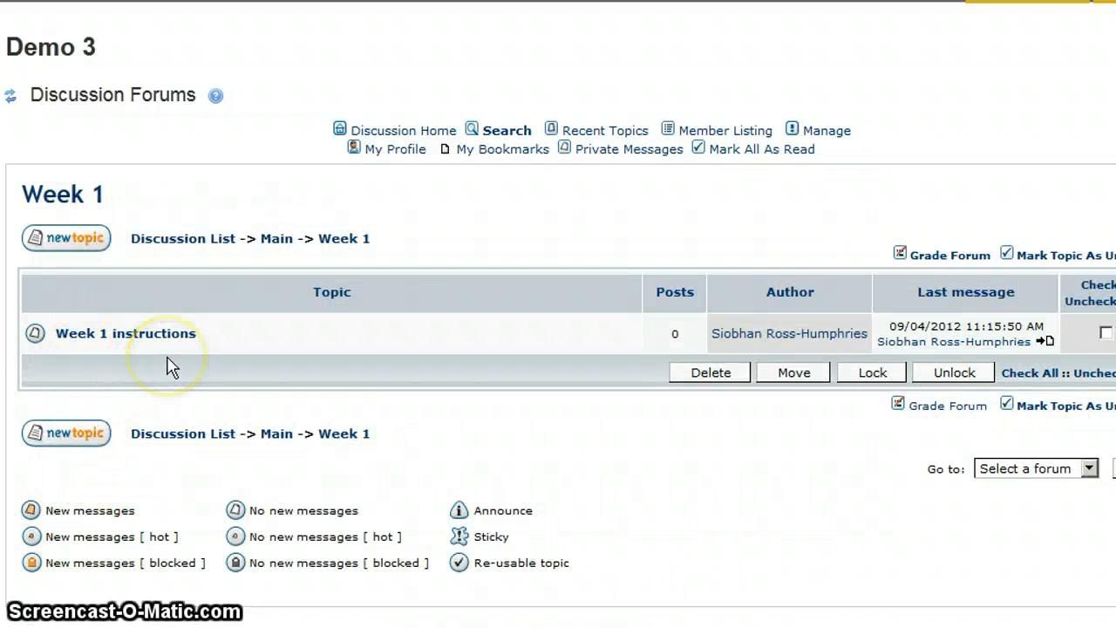
Step: Reply to Week 1 instructions with a quoted 'here is my response' message
click(125, 333)
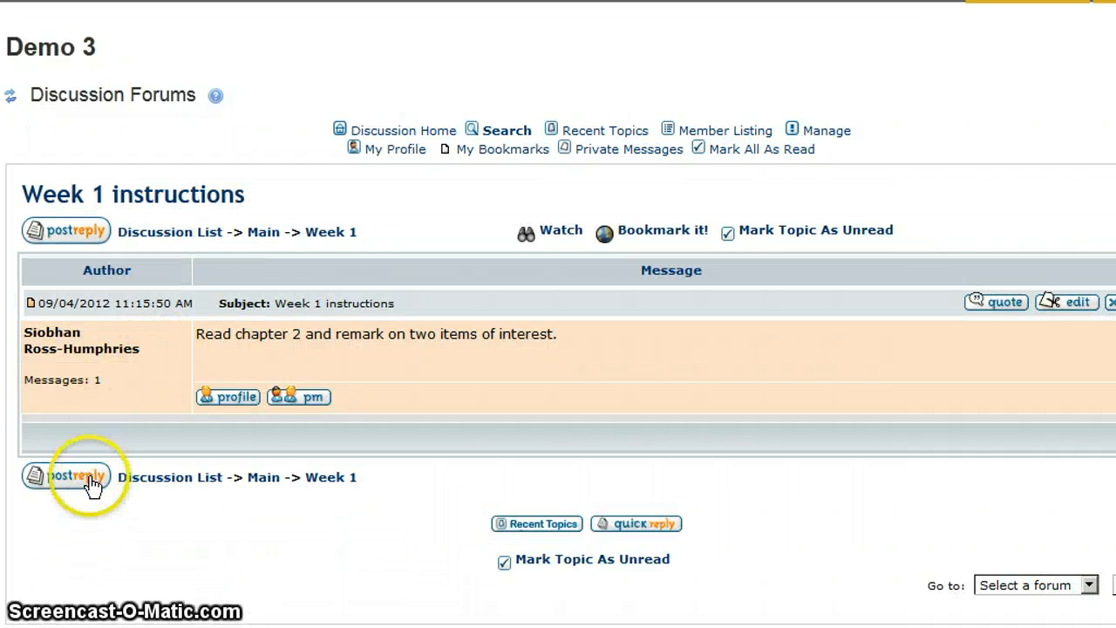
mouse_move(77, 474)
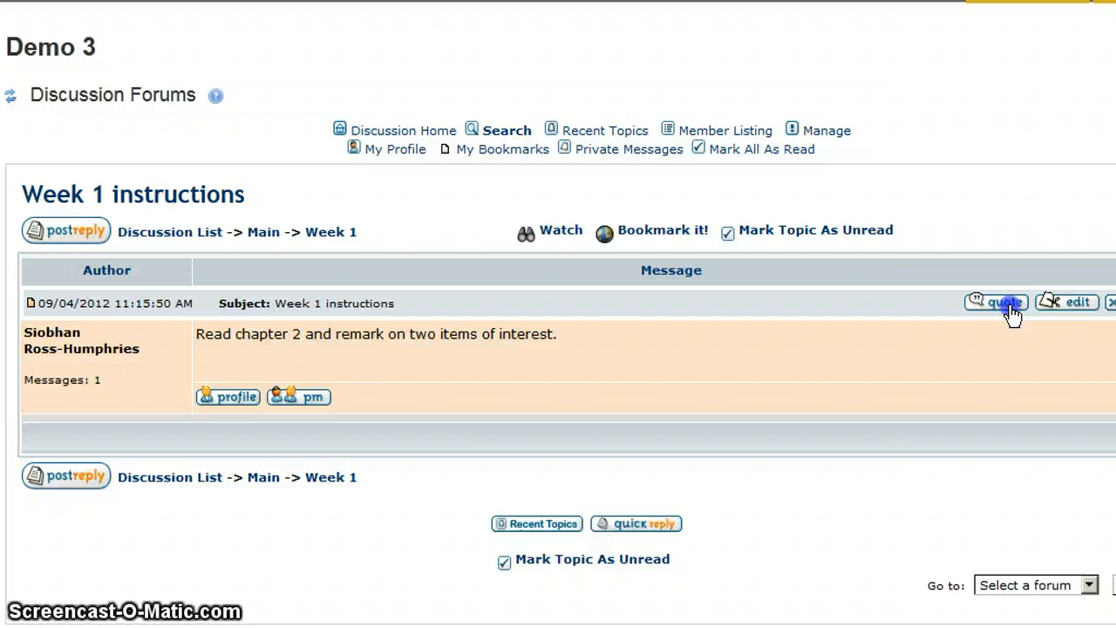
click(998, 303)
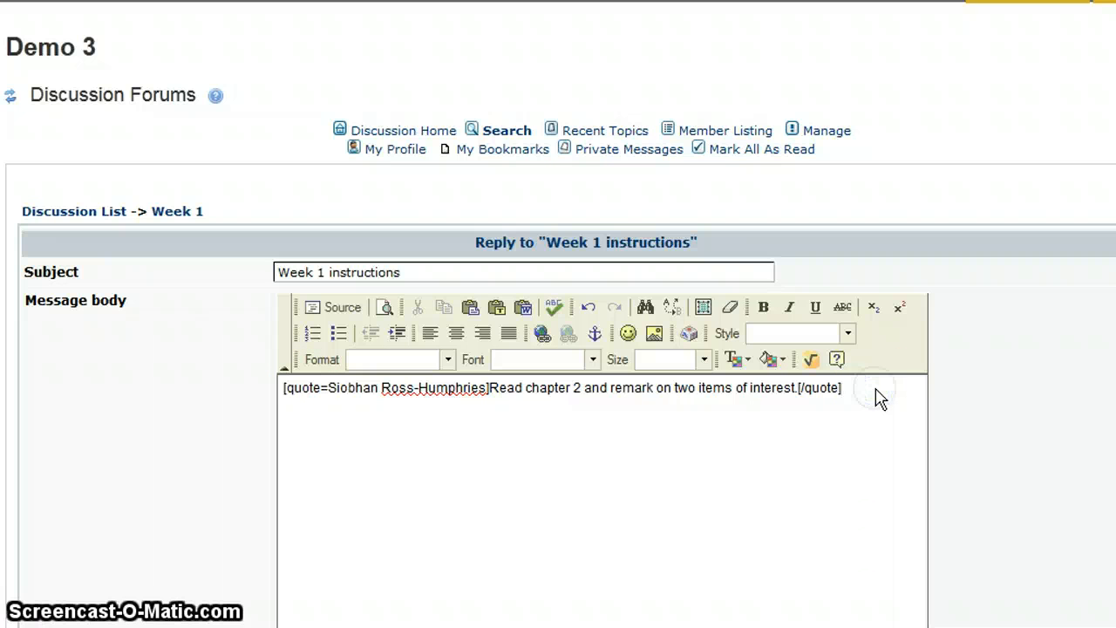
text(here is my response)
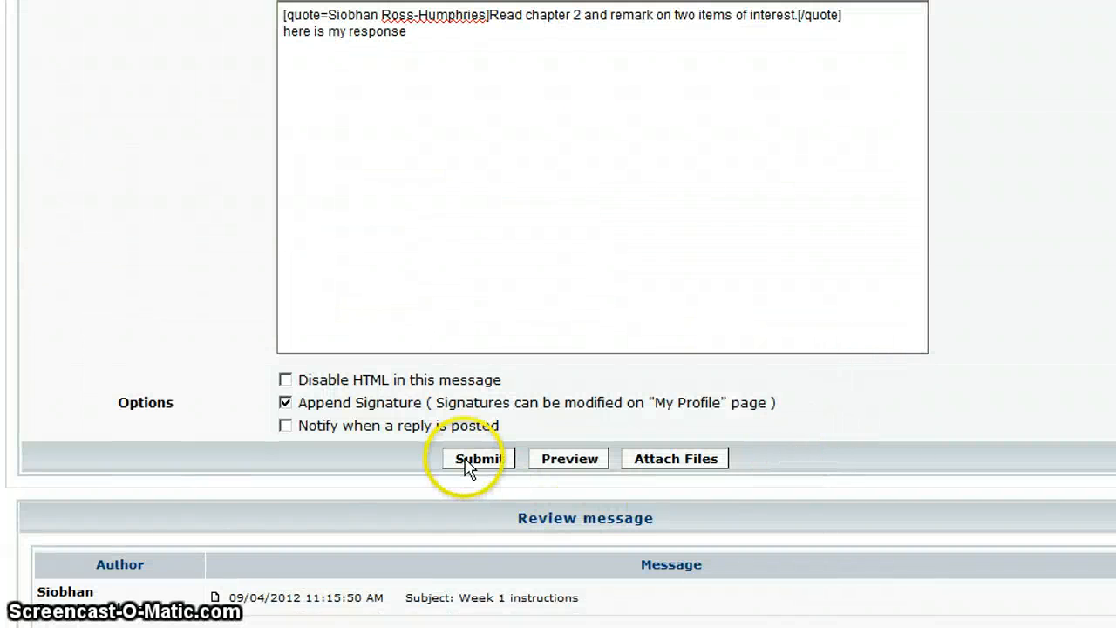
click(478, 456)
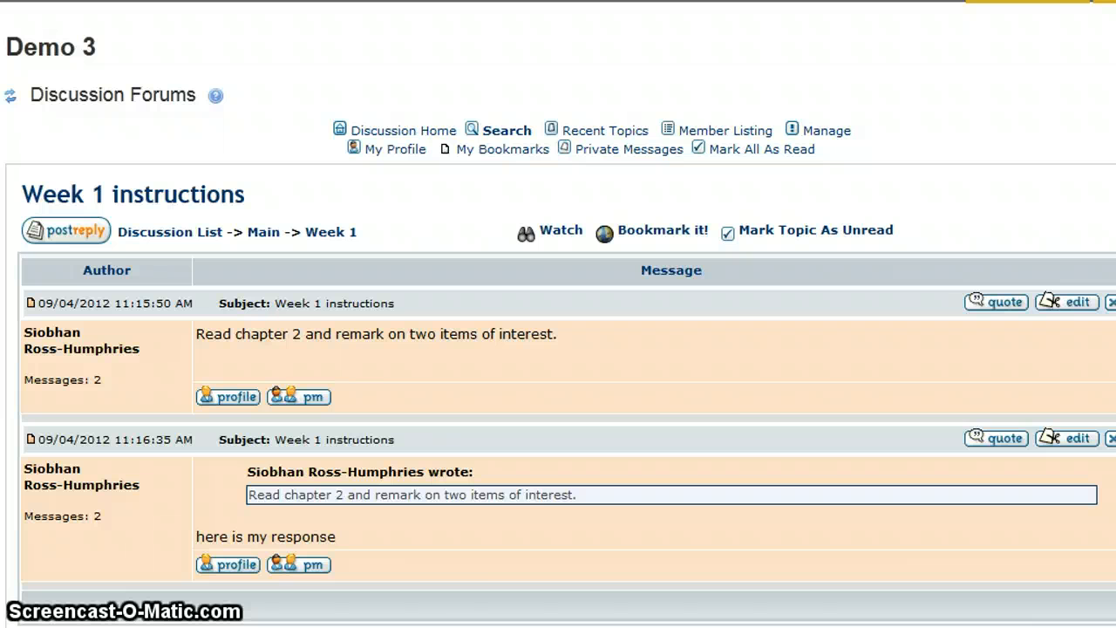
mouse_move(635, 508)
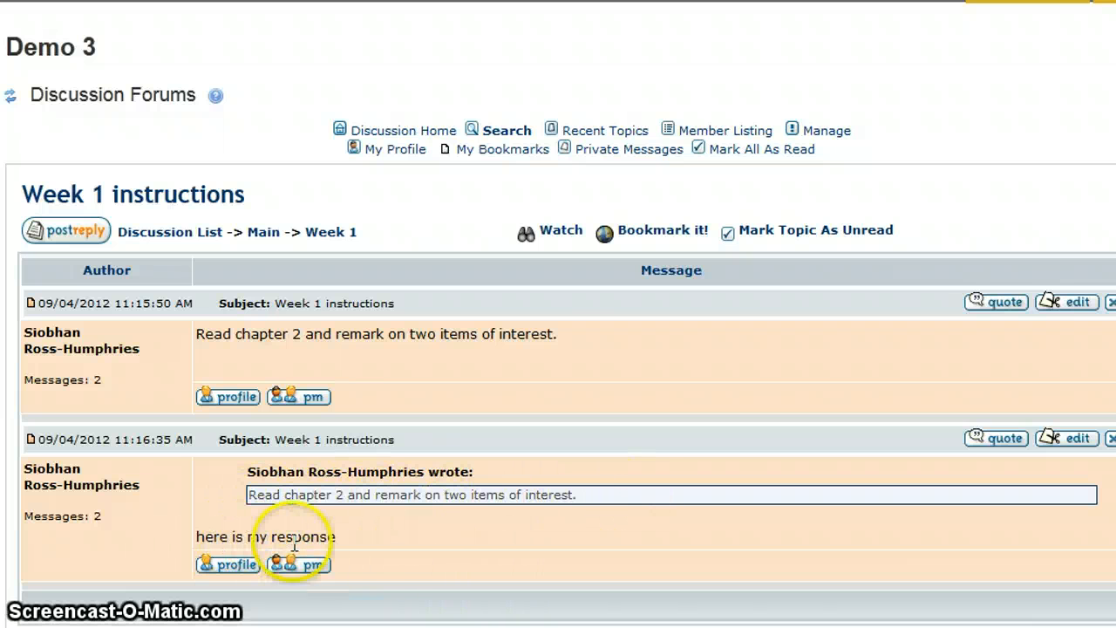
mouse_move(366, 547)
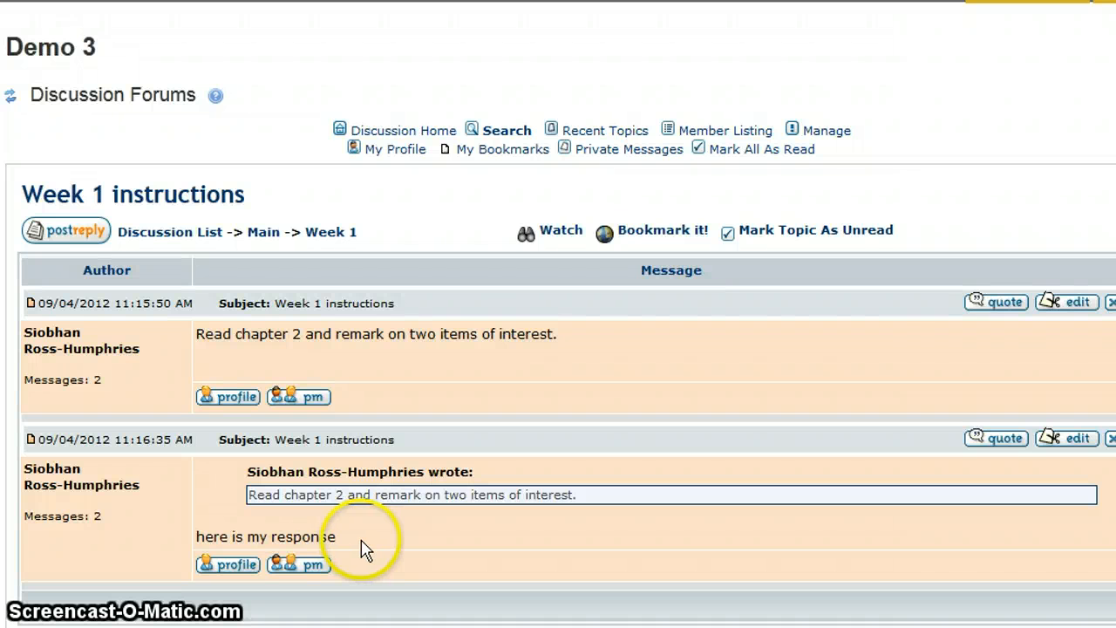
mouse_move(390, 490)
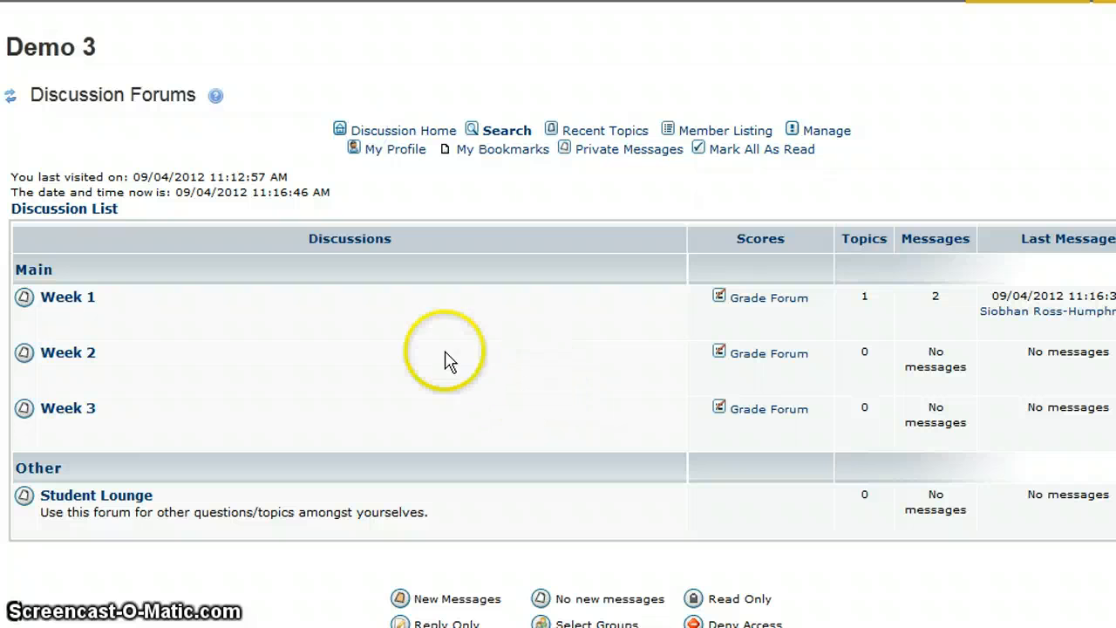
mouse_move(470, 394)
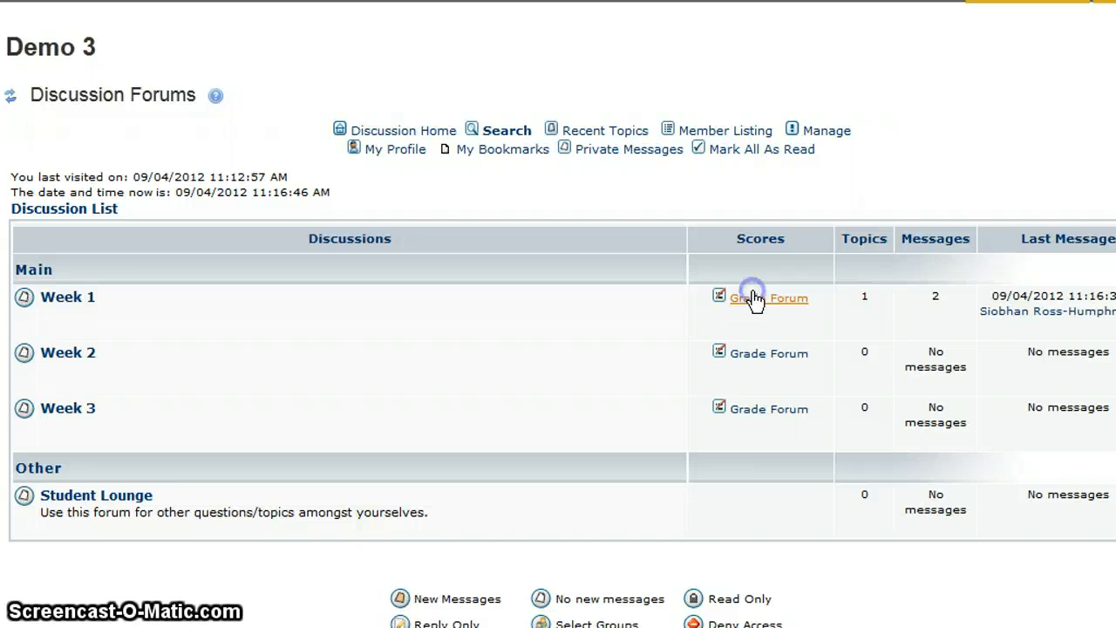
Step: Open Grade Forum for Week 1 from the Discussion List
click(767, 296)
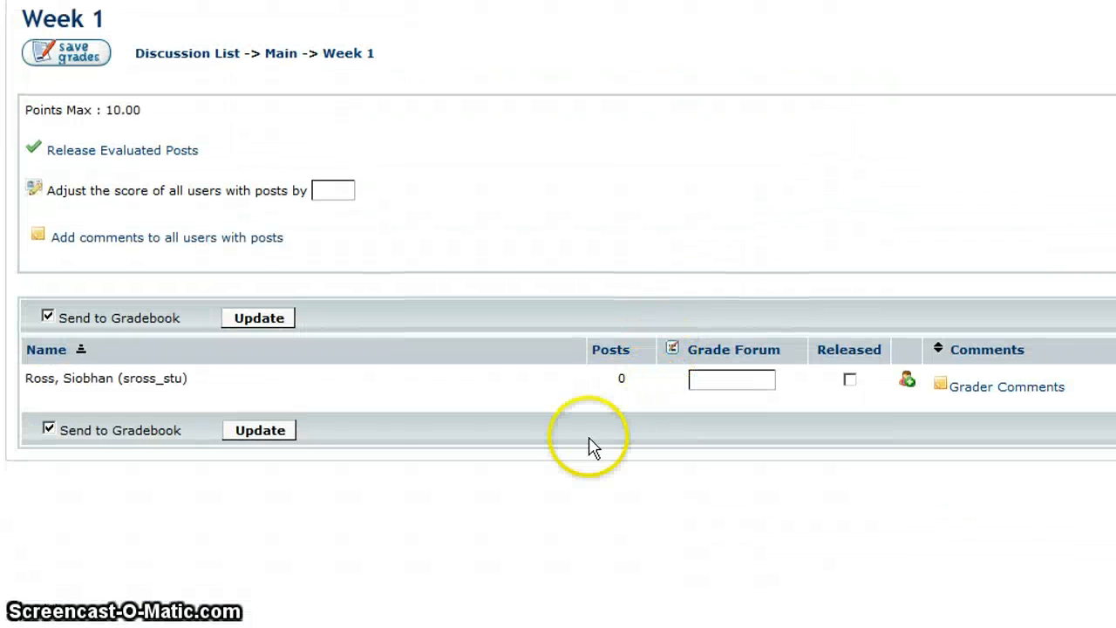
mouse_move(338, 394)
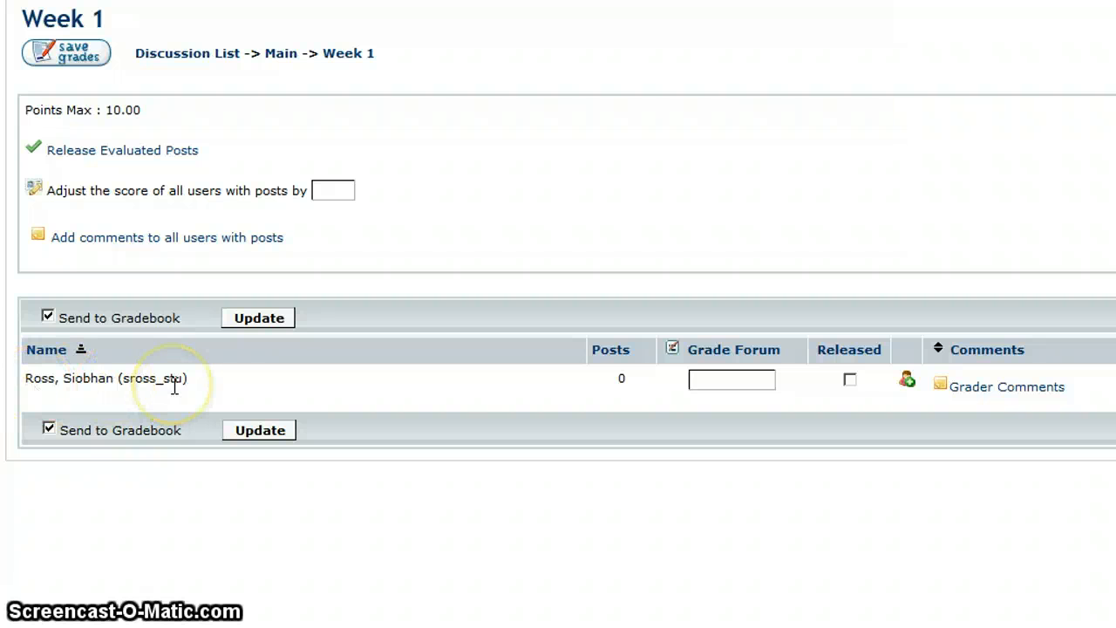
mouse_move(621, 392)
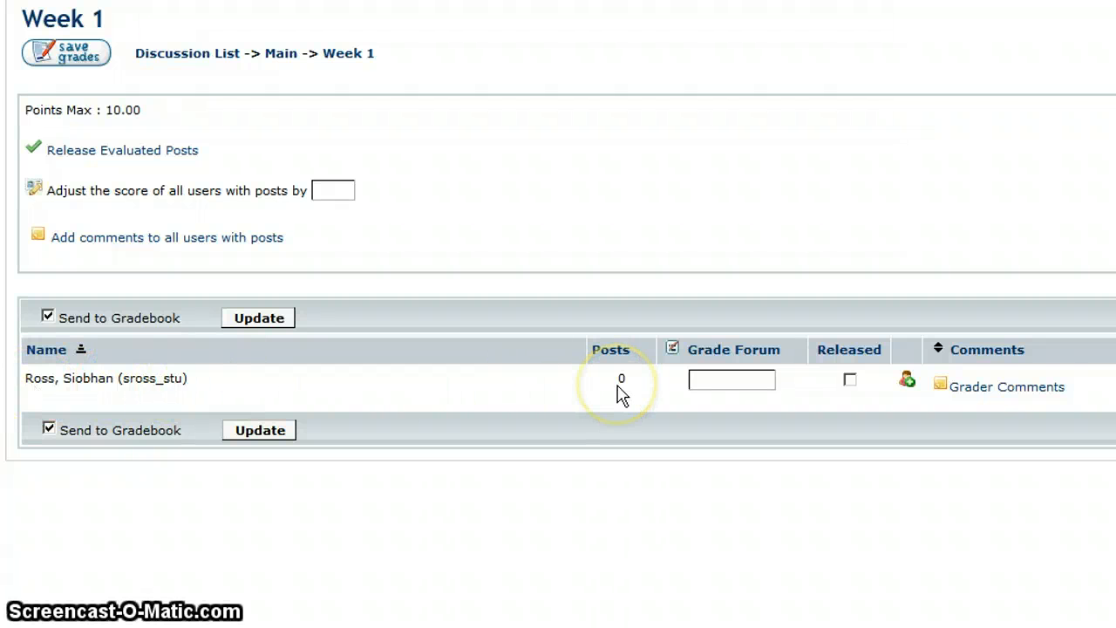
click(731, 380)
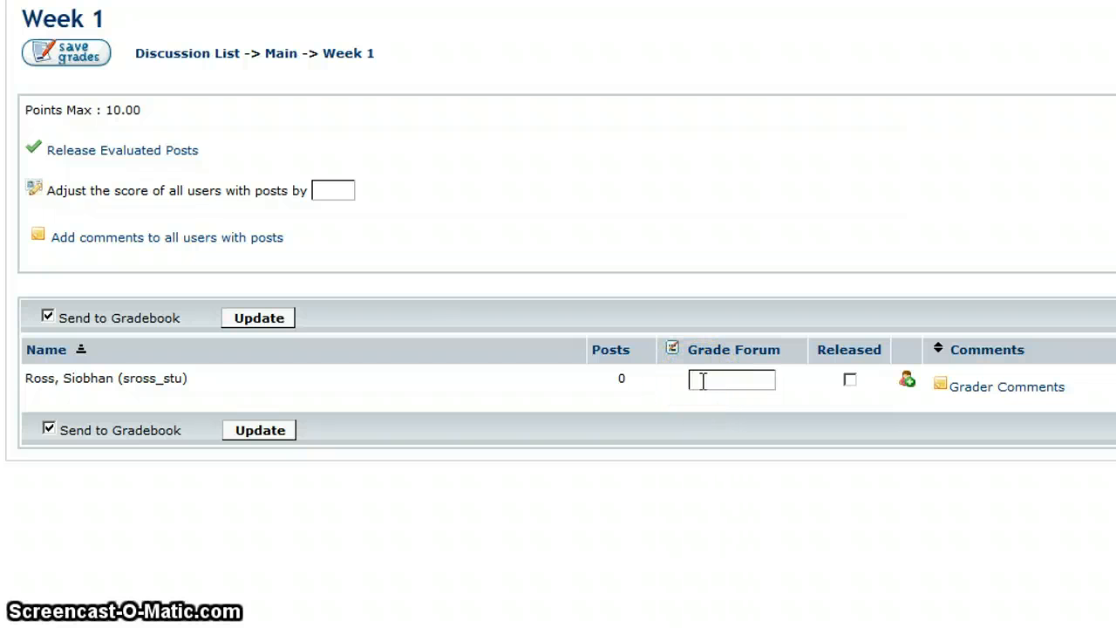
text(0)
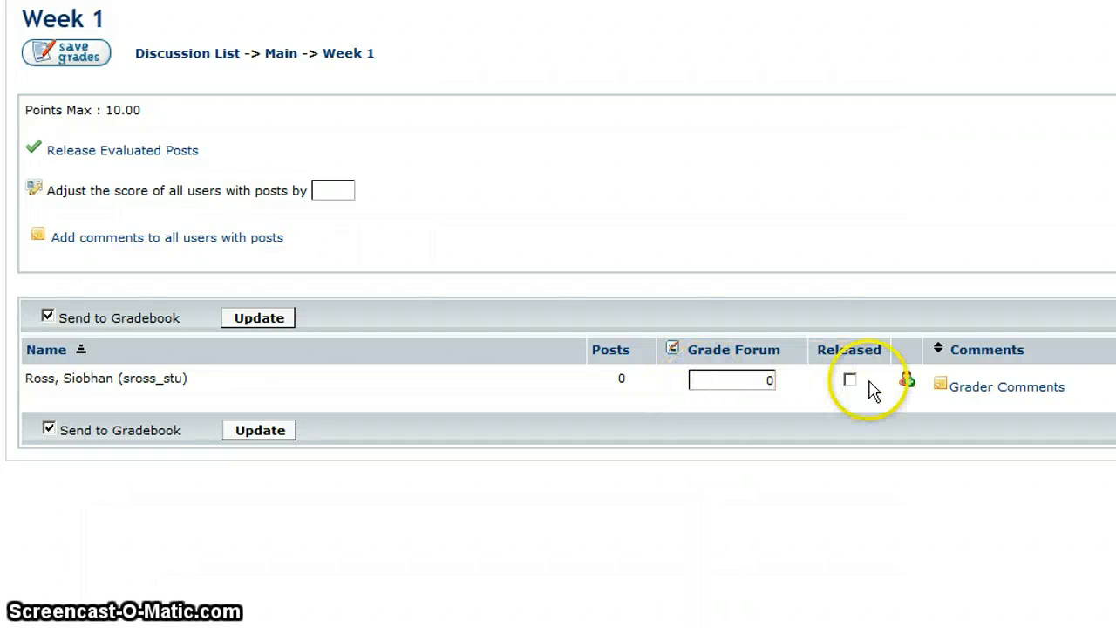
click(849, 380)
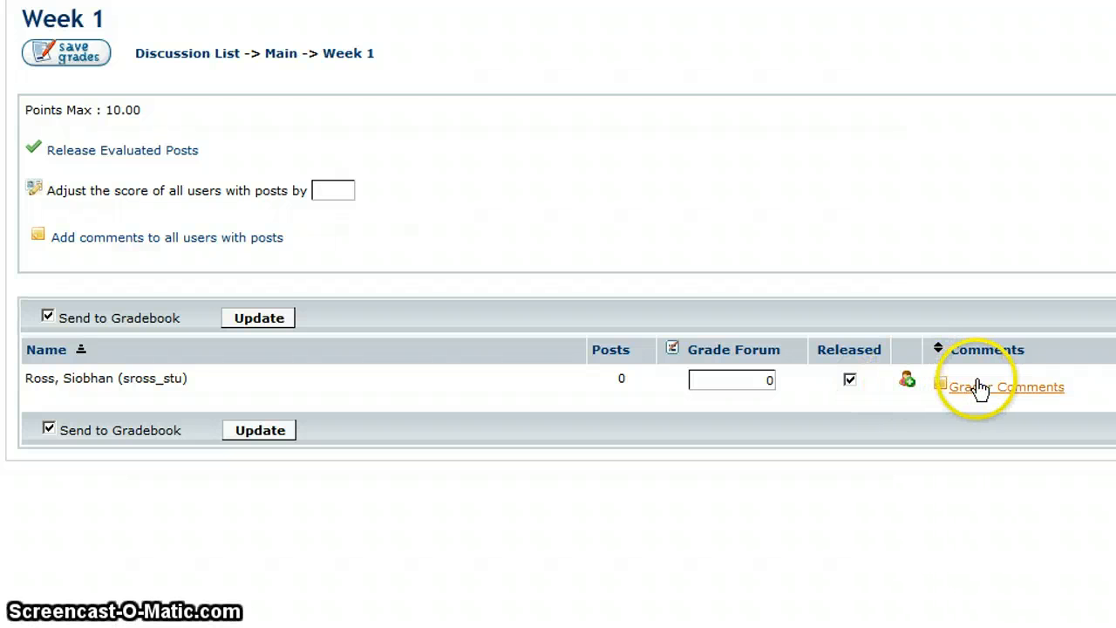
Step: Add the grader comment "you didn't do the assignment" and save the 0.00 grade
click(1006, 387)
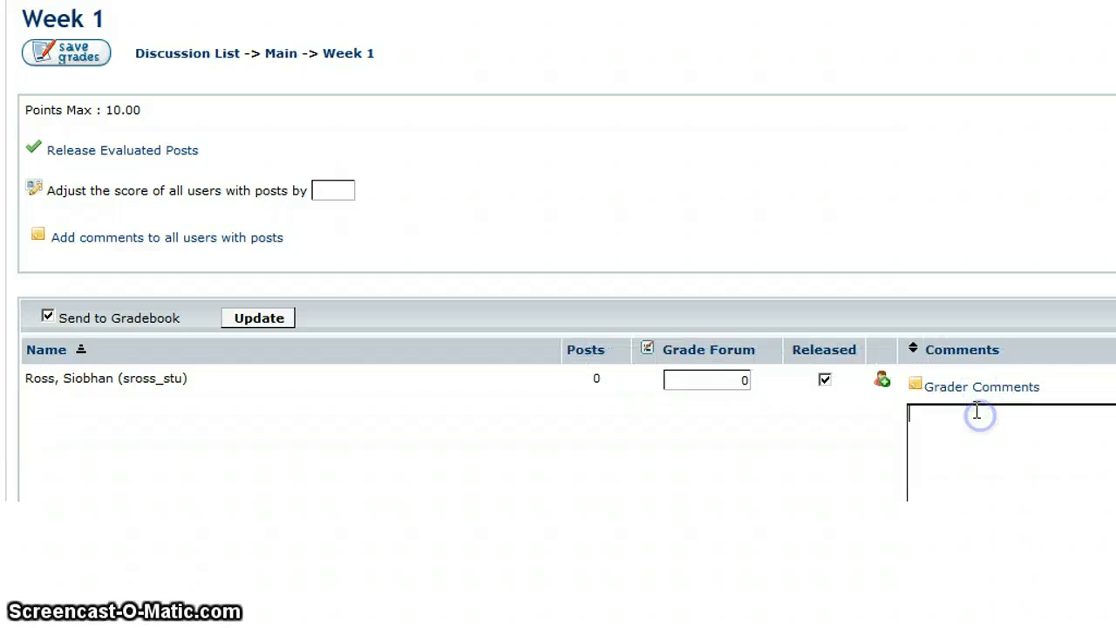
text(you didn't do the)
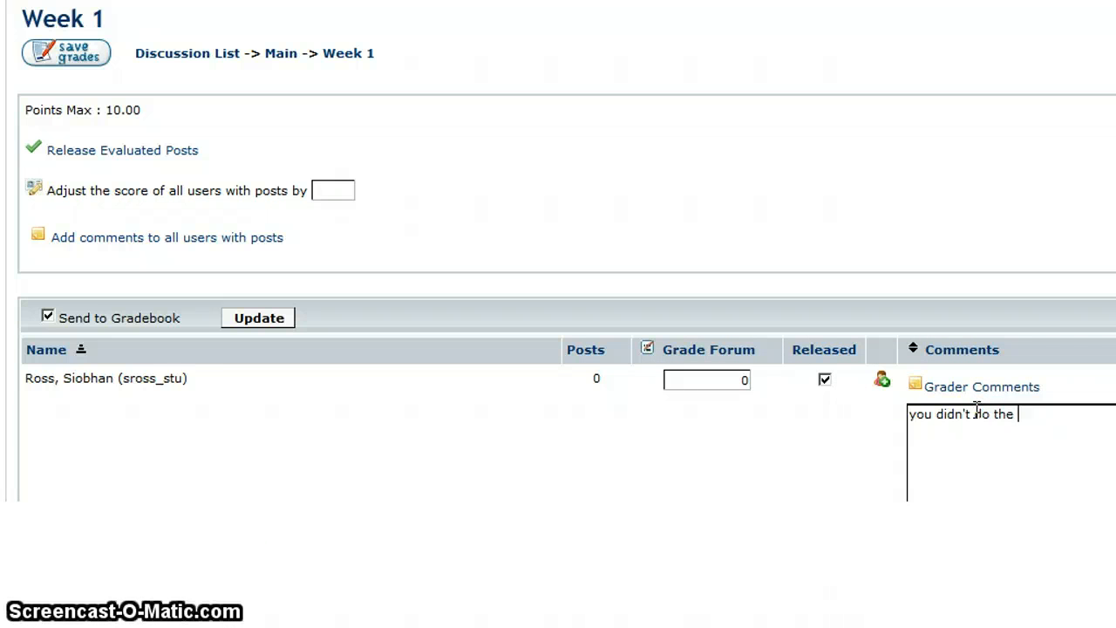
text(assignment)
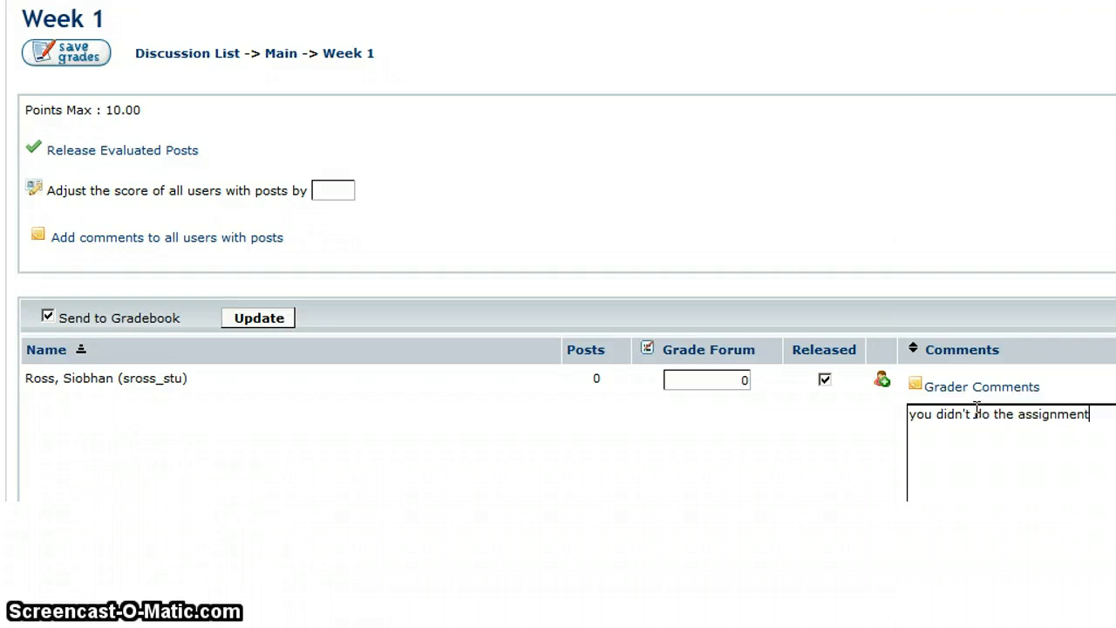
scroll(down, 3)
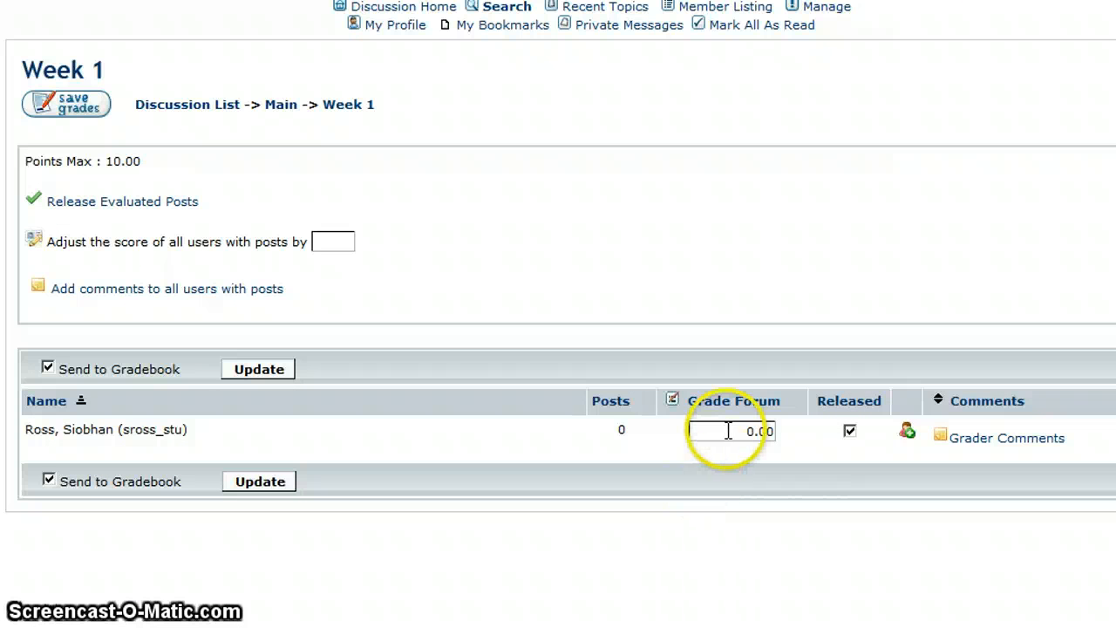
mouse_move(1008, 438)
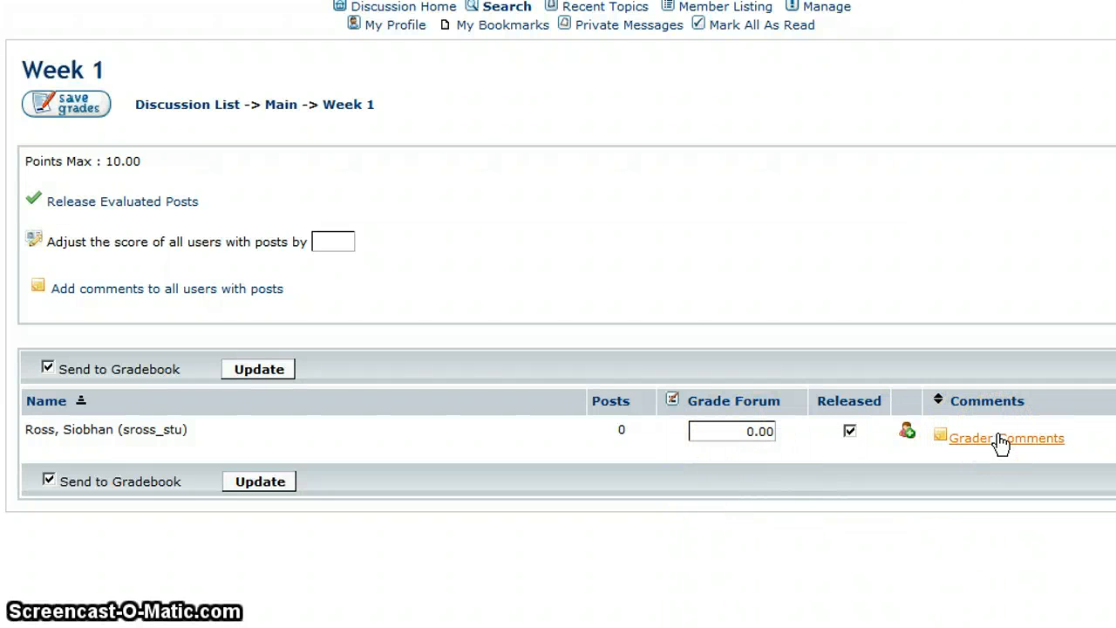
Step: Recheck the saved grader comment, then return to Discussion Home
click(1006, 438)
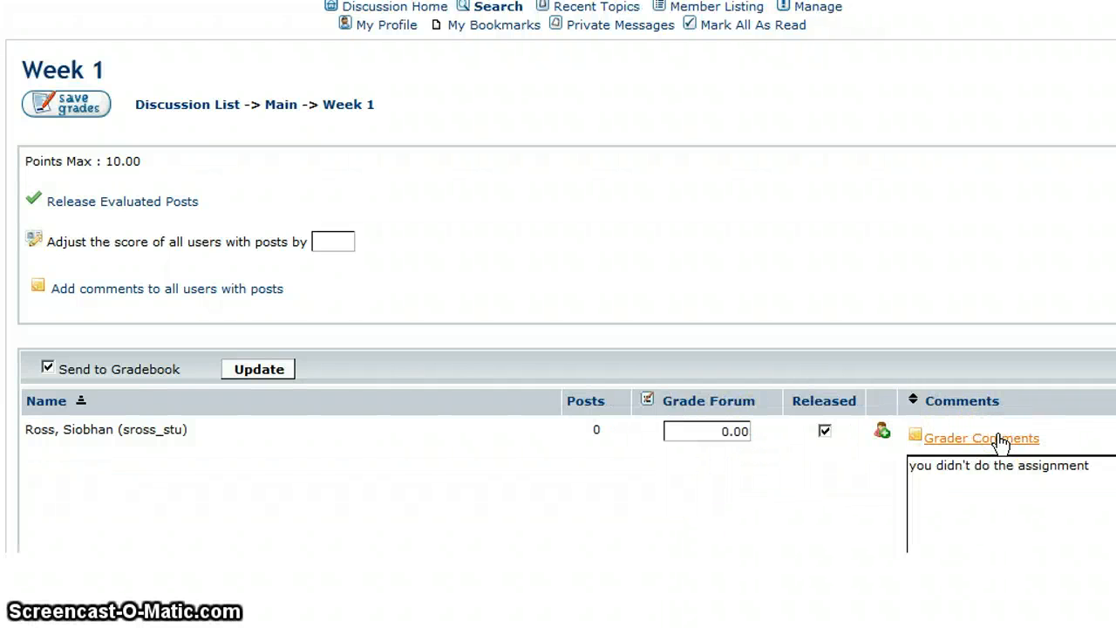
click(980, 438)
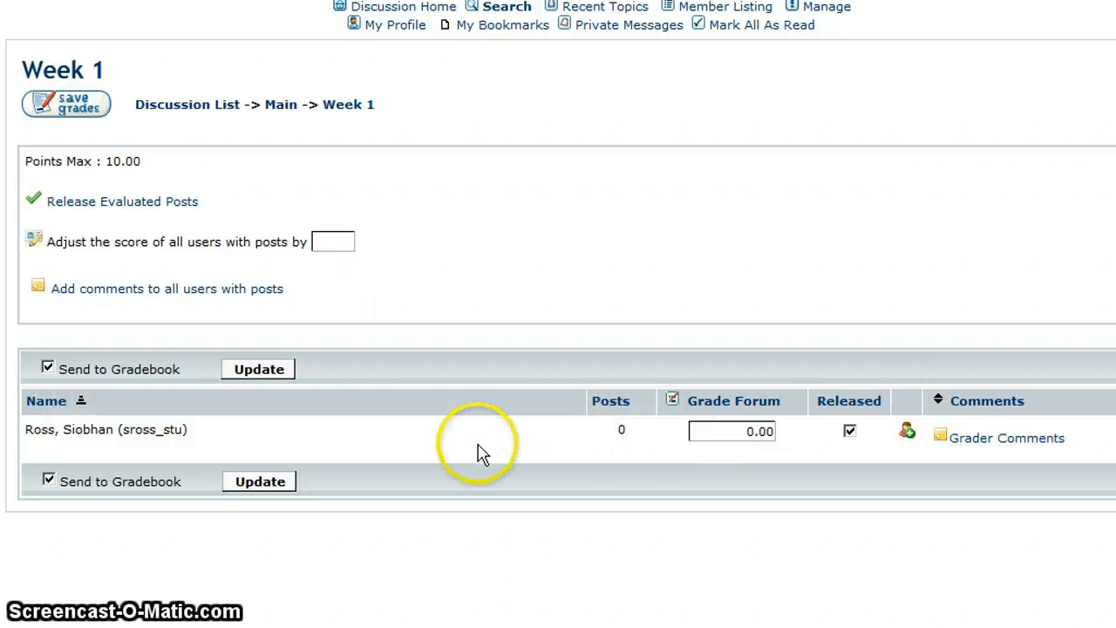
mouse_move(241, 453)
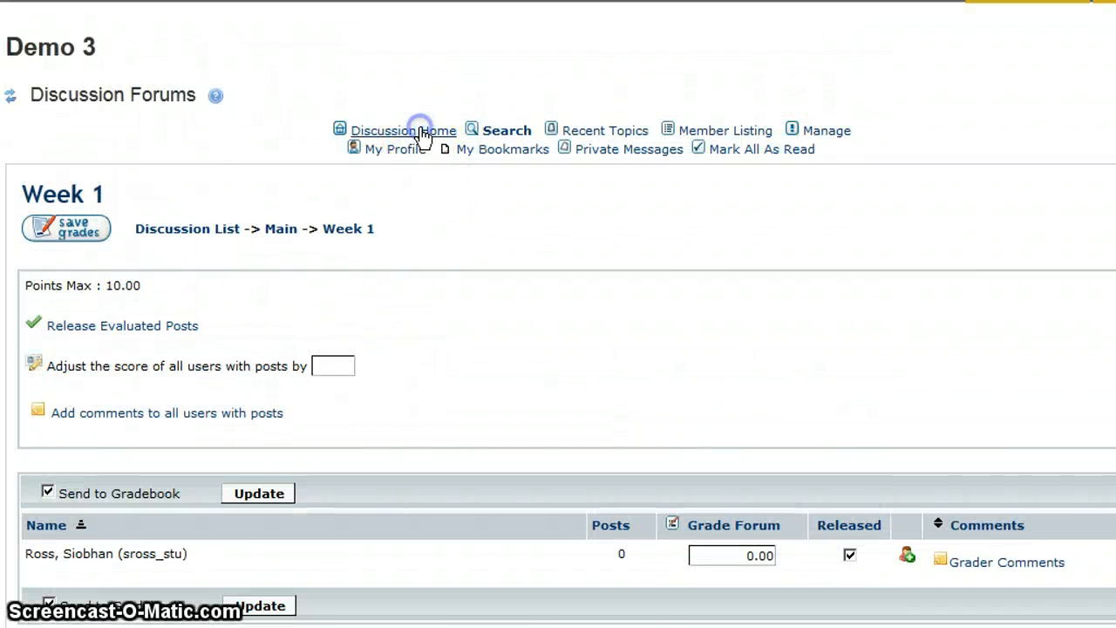
click(403, 129)
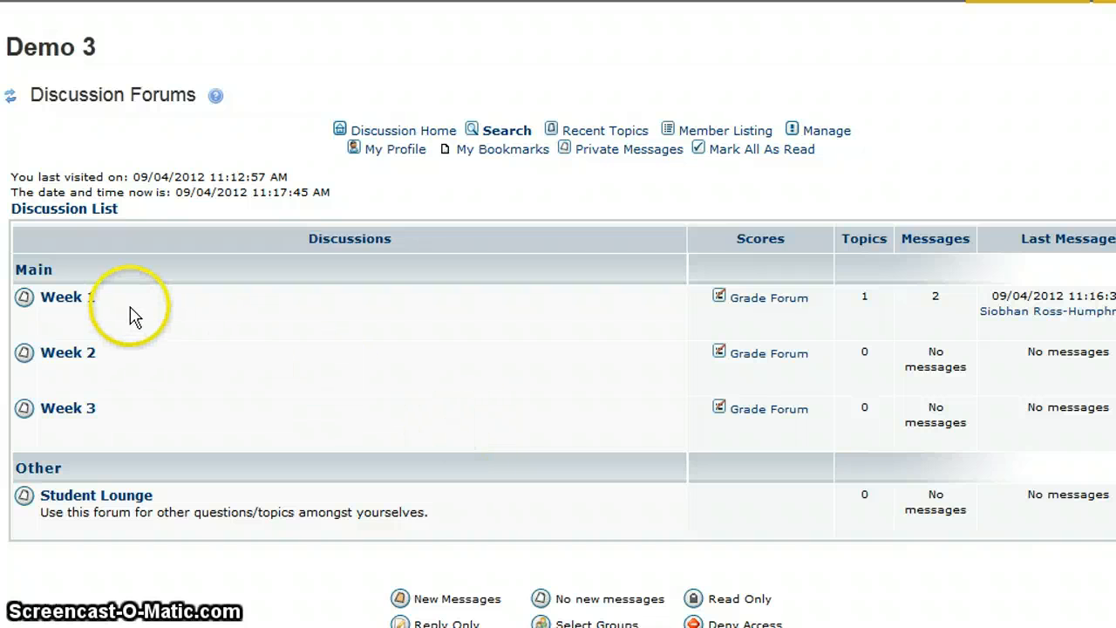
mouse_move(941, 296)
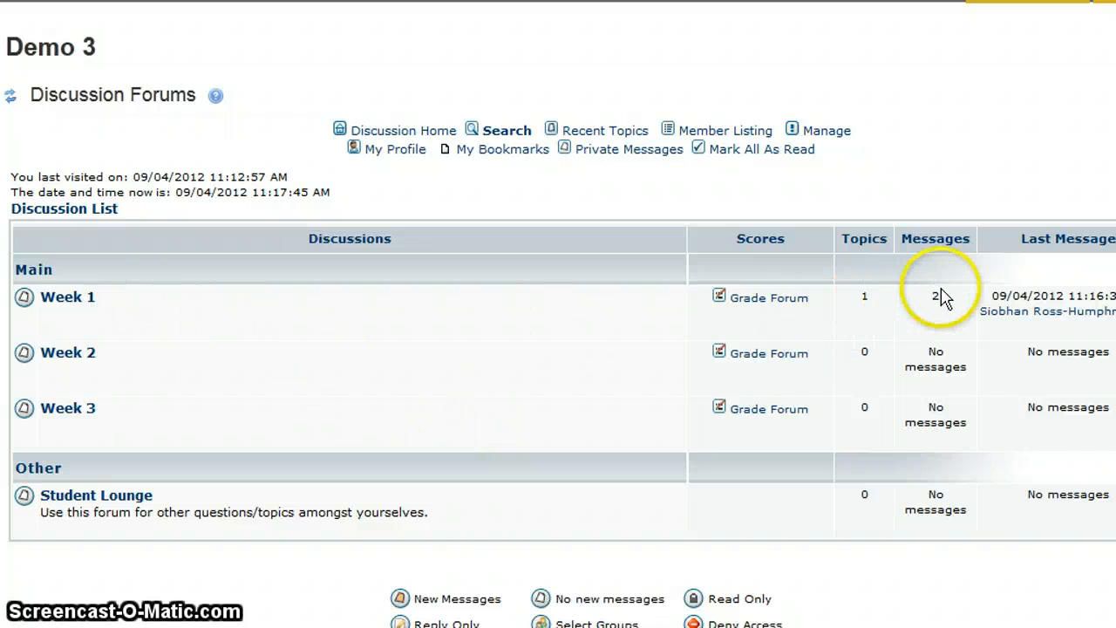